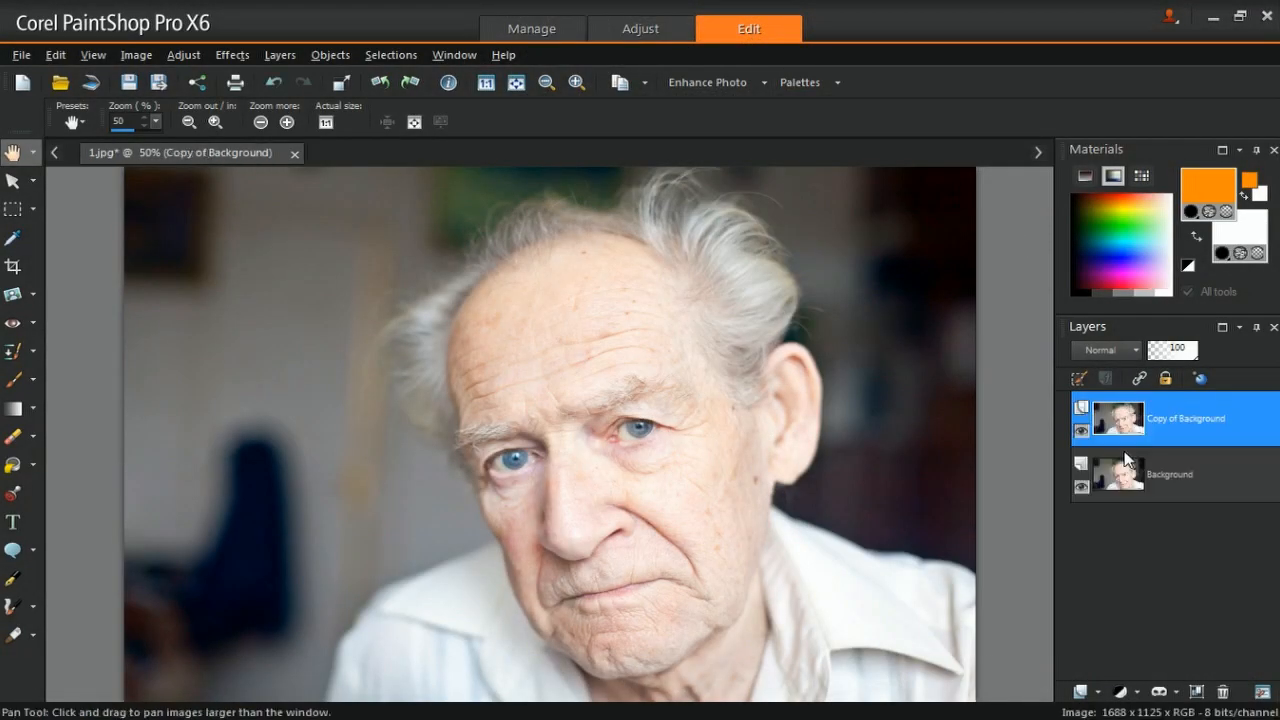
Step: Duplicate Copy of Background, name the copies Negative and Merge, and select Negative
right_click(1118, 418)
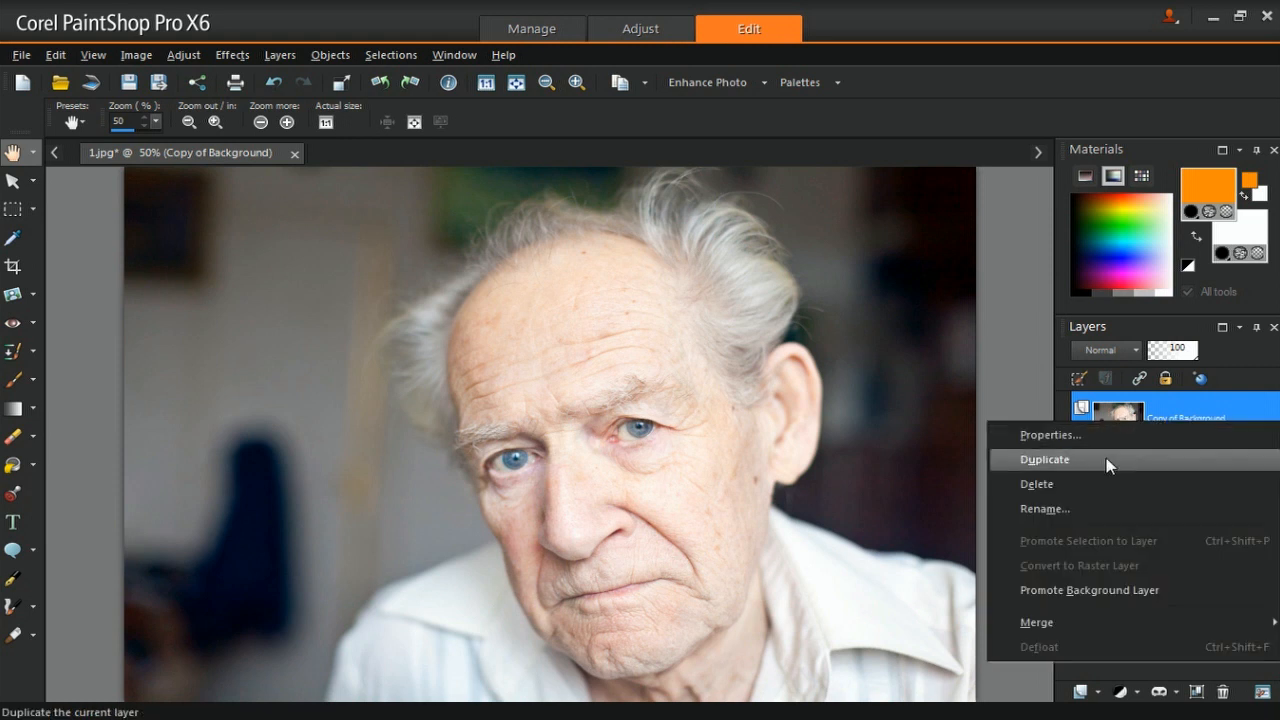
click(1044, 459)
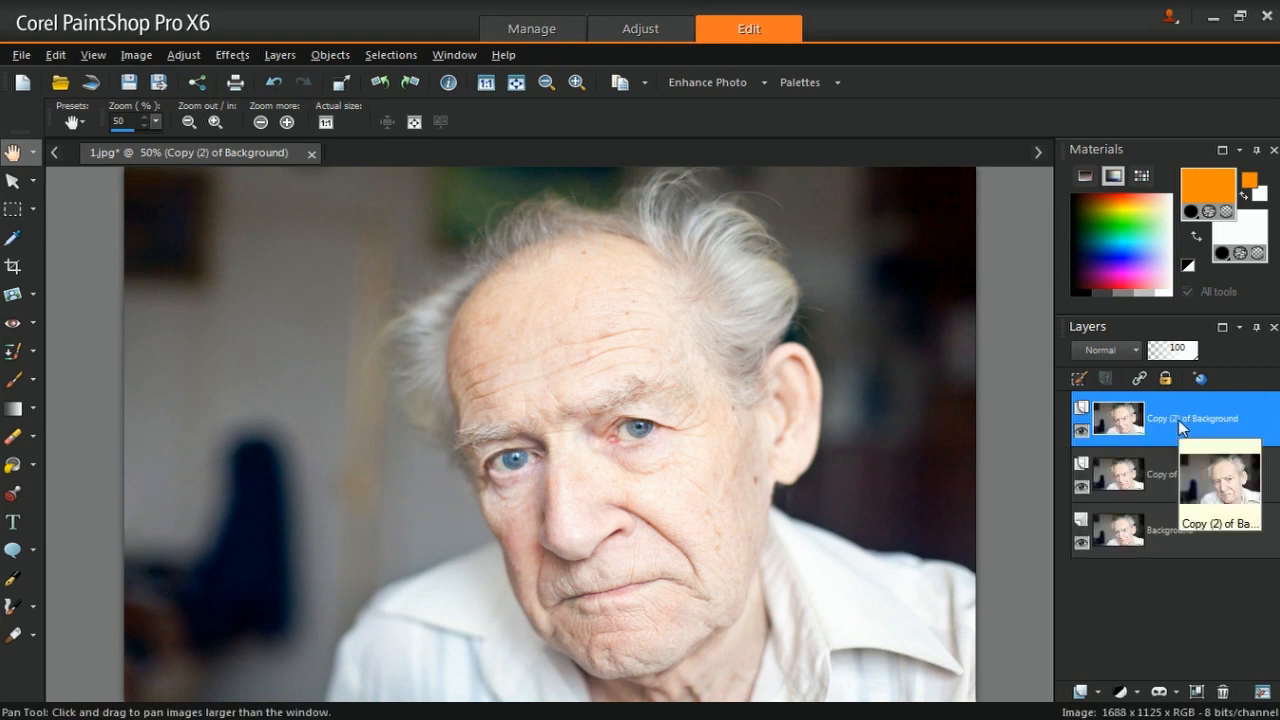
double_click(1202, 417)
text(Negative)
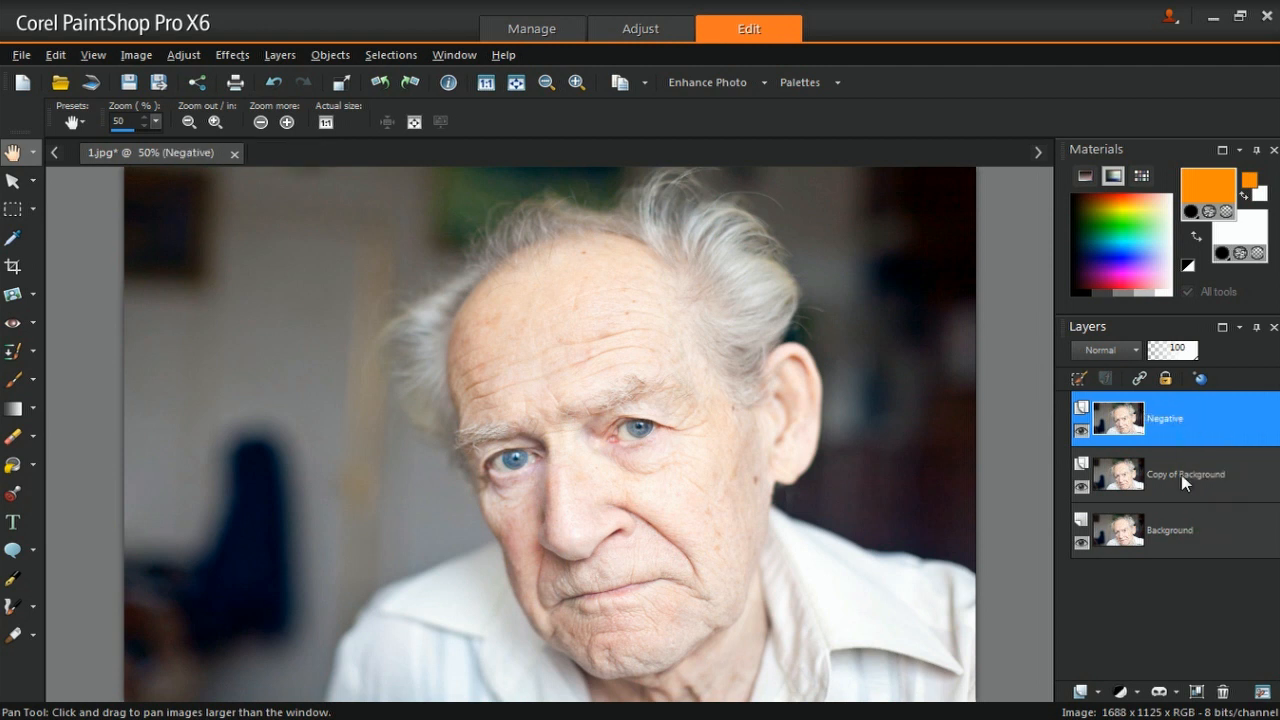
double_click(1184, 474)
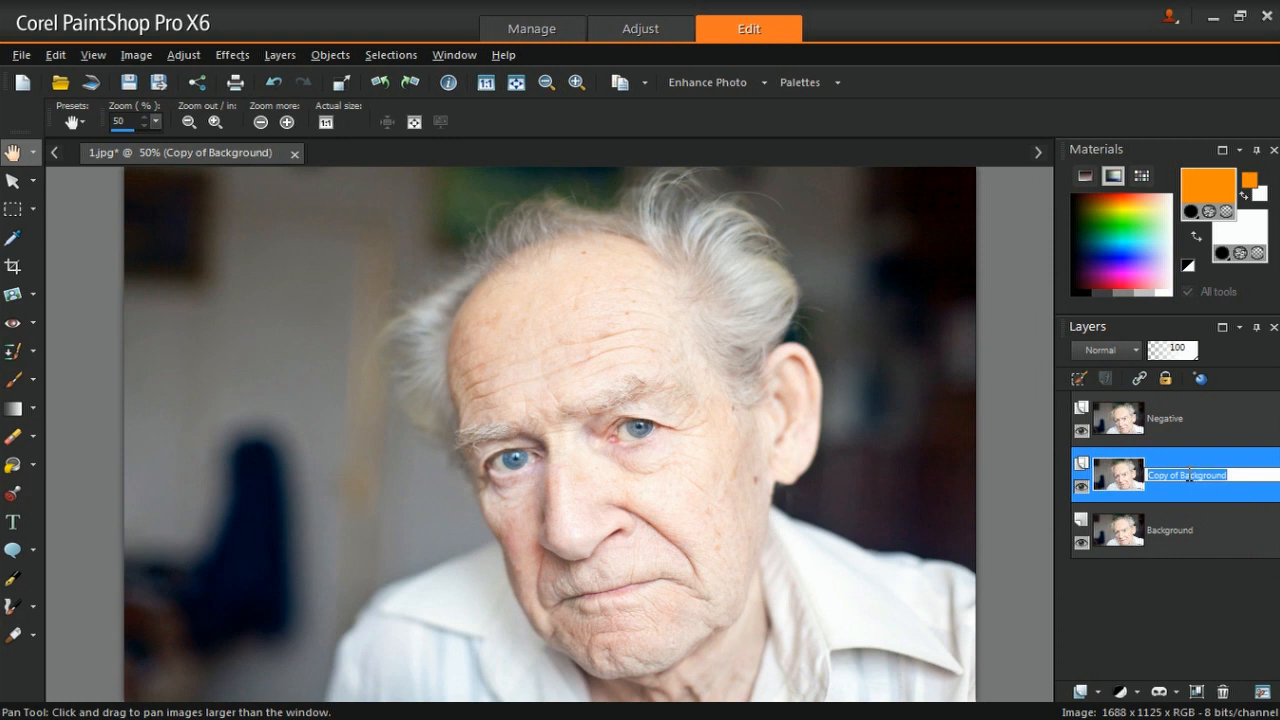
text(Merge)
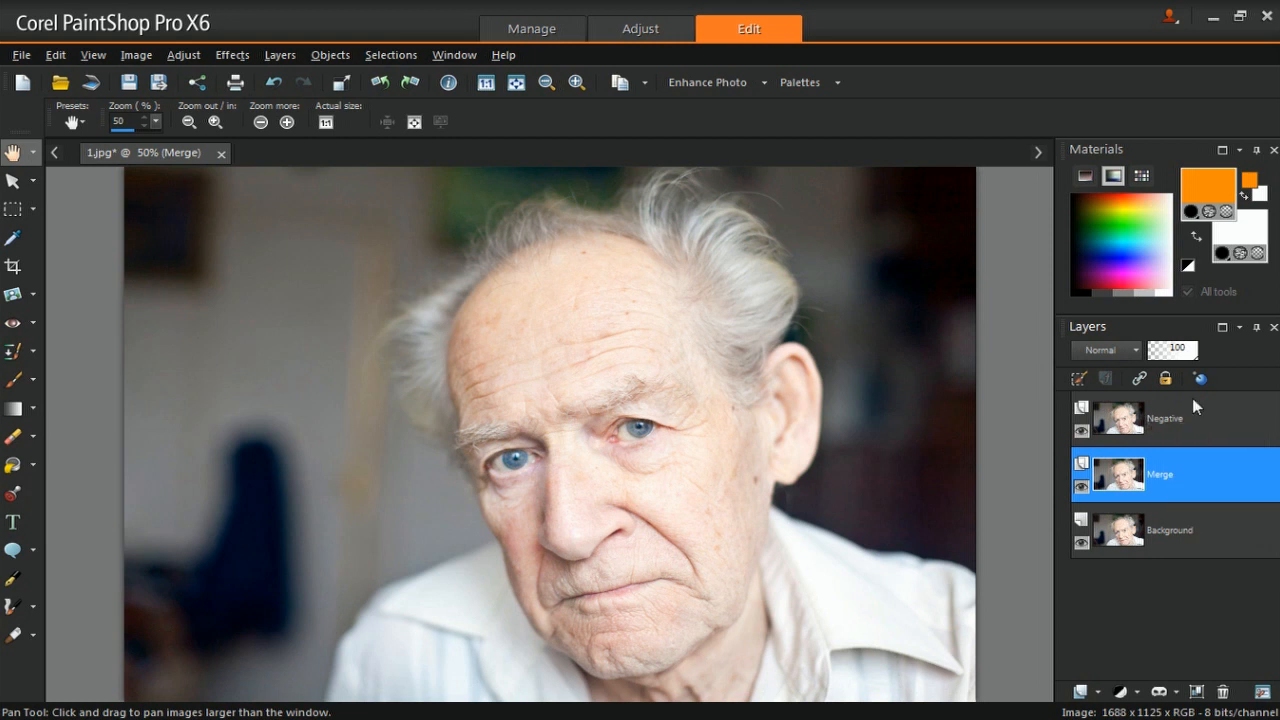
click(1160, 418)
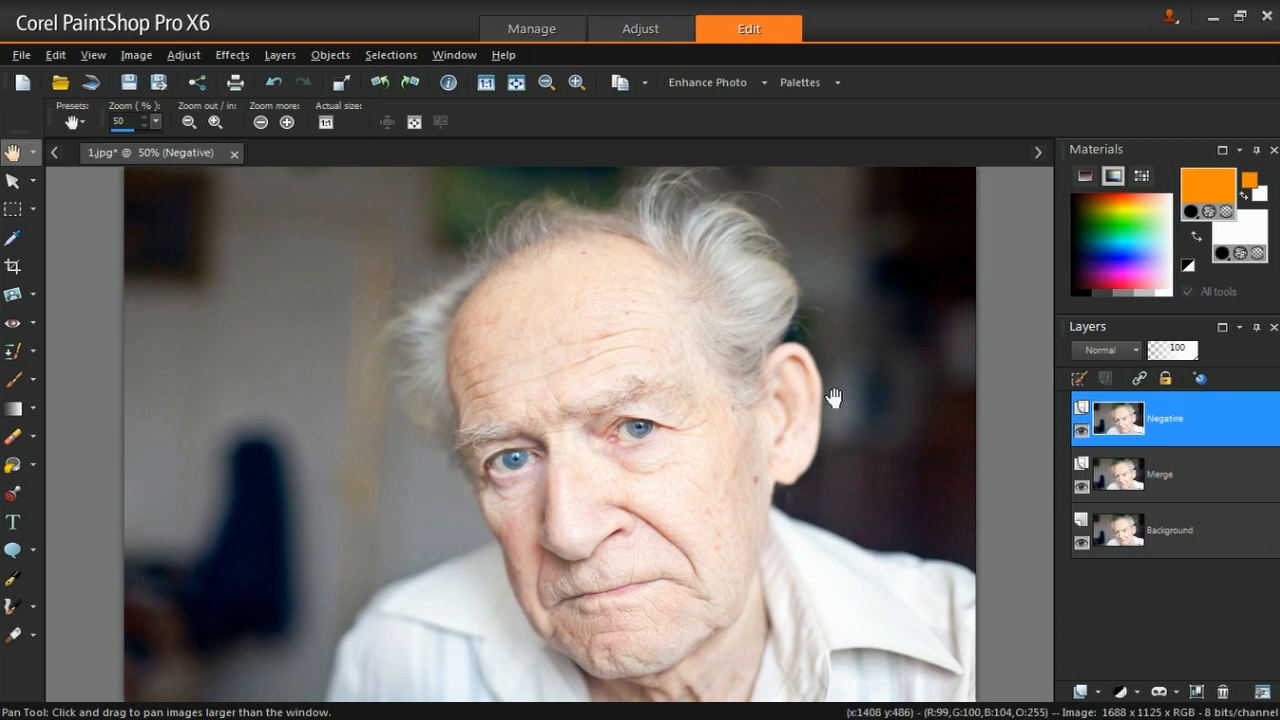
Step: Apply Hue/Saturation/Lightness to the Negative layer with Hue 0 and Saturation -100
click(184, 55)
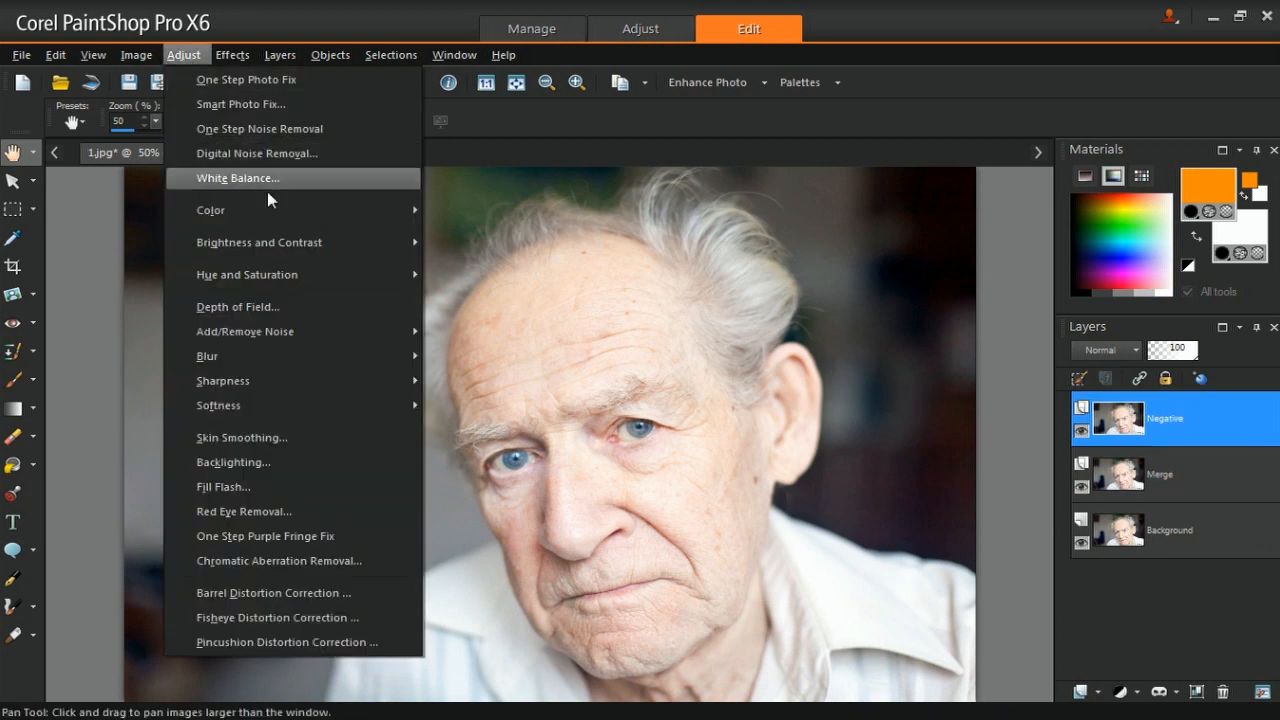
mouse_move(247, 274)
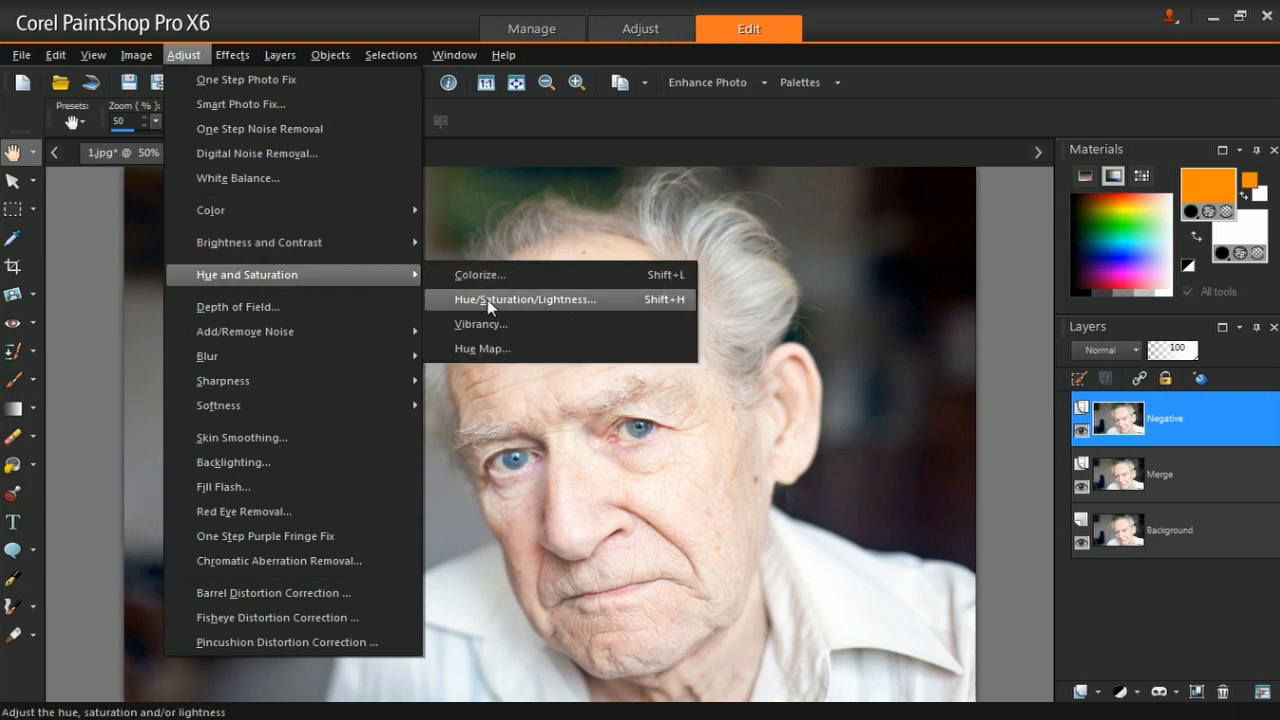
click(527, 299)
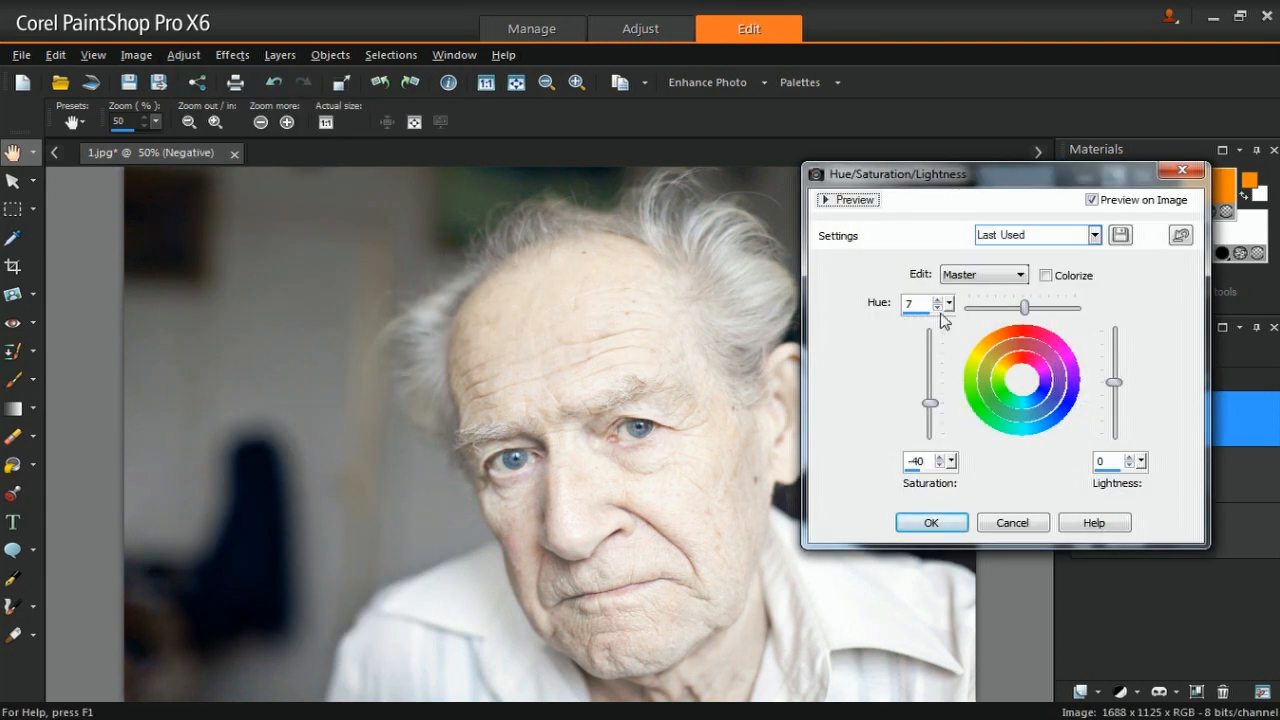
click(946, 309)
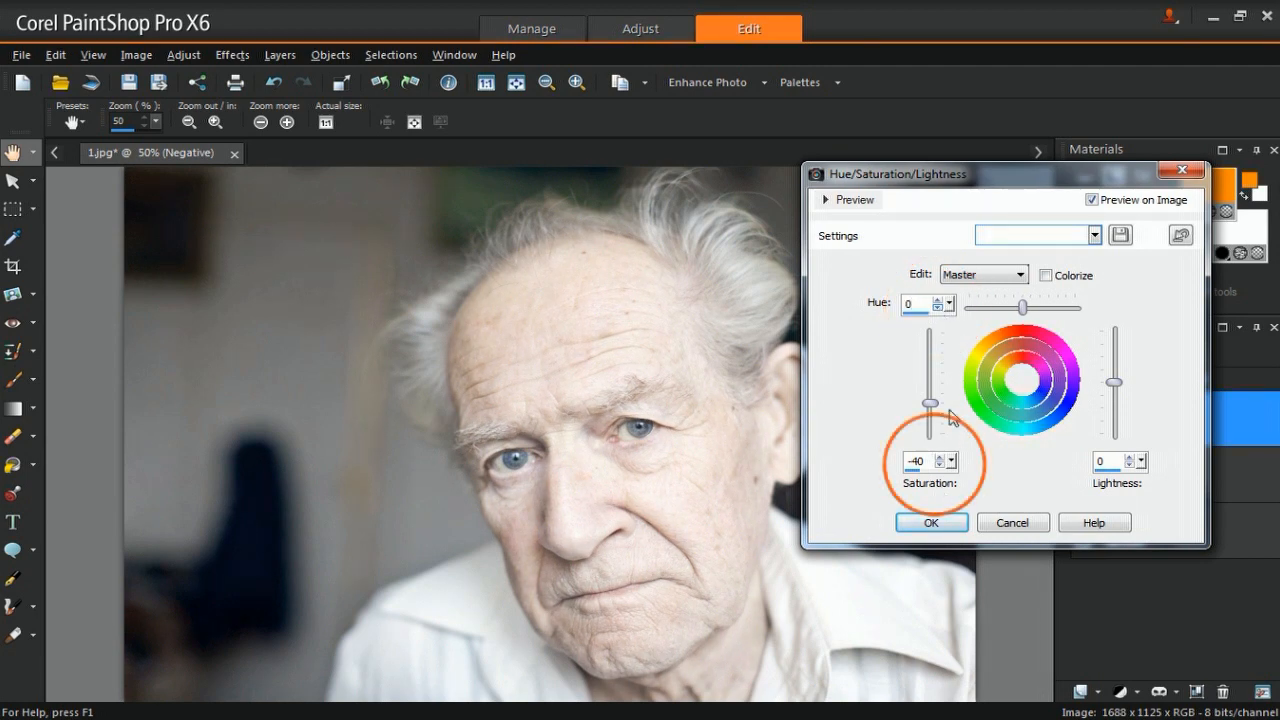
drag(930, 402, 930, 415)
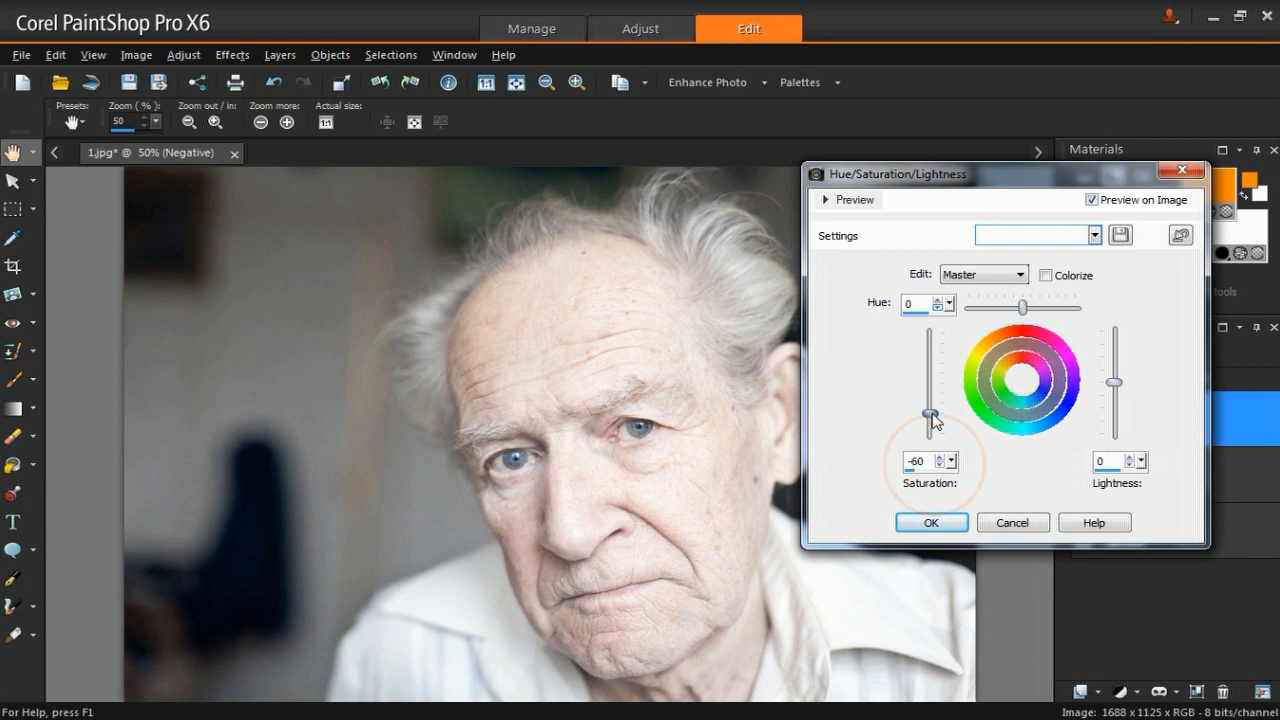
drag(930, 415, 930, 432)
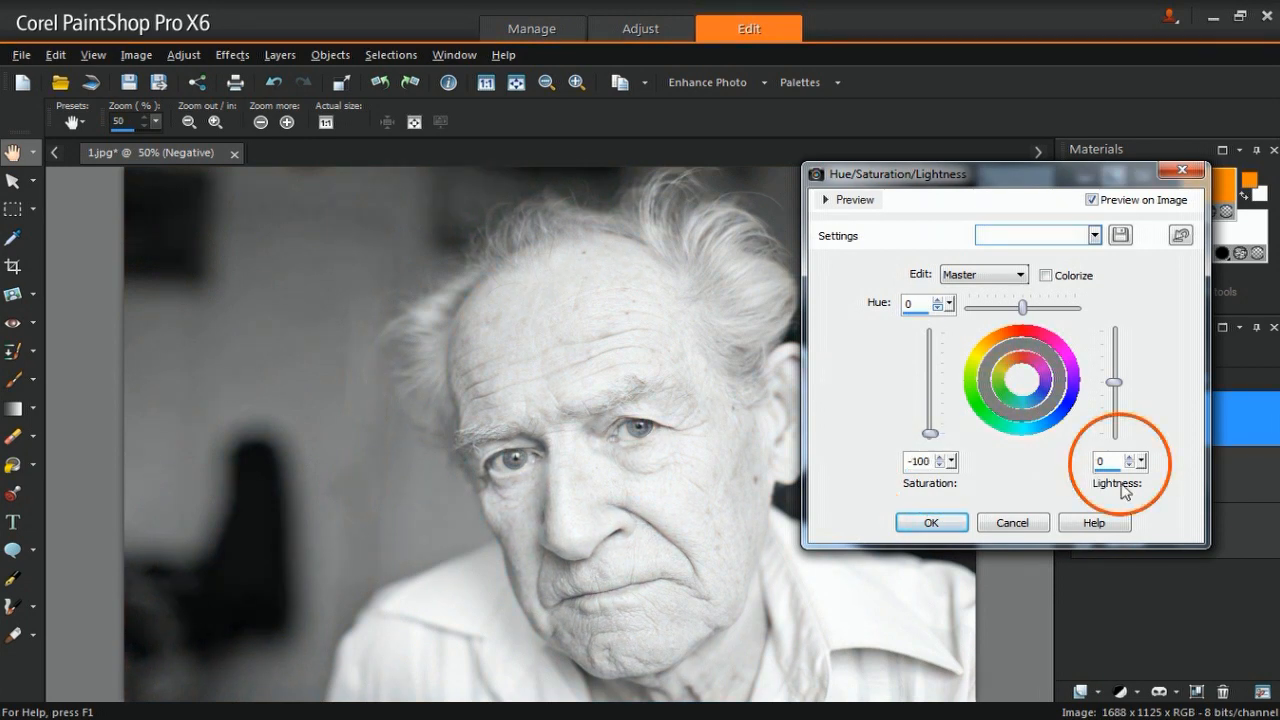
mouse_move(973, 488)
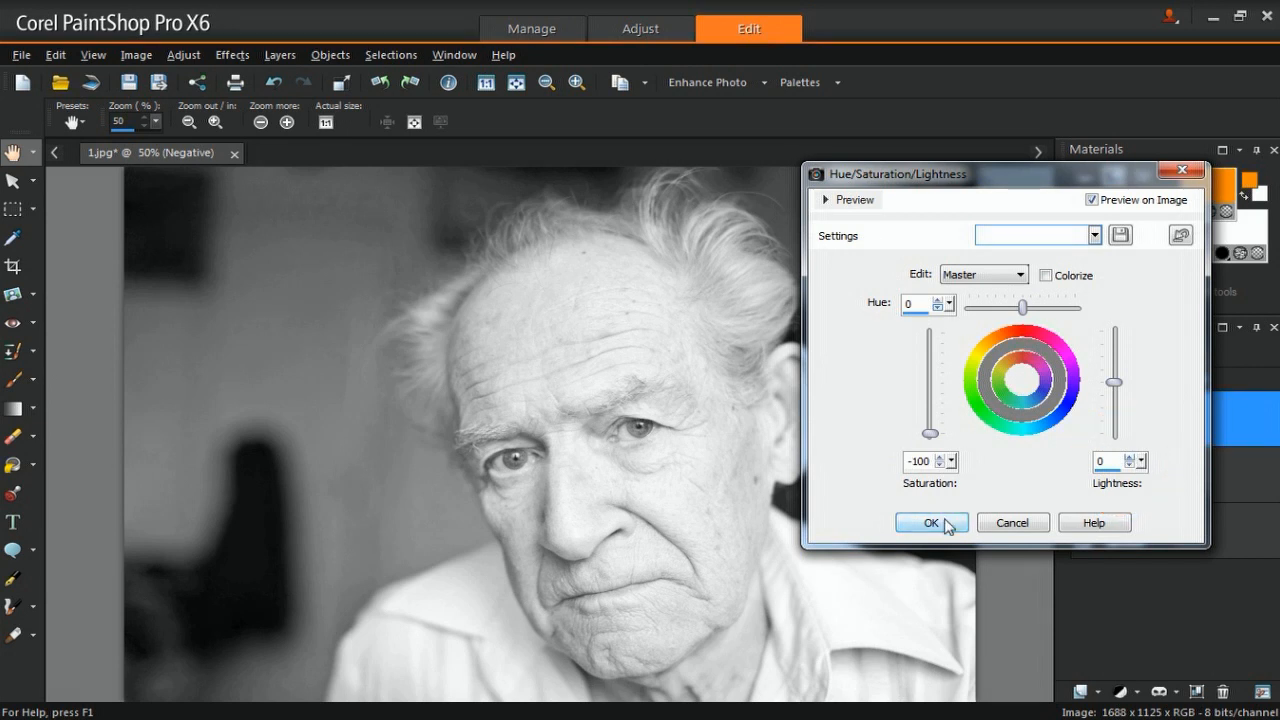
click(931, 522)
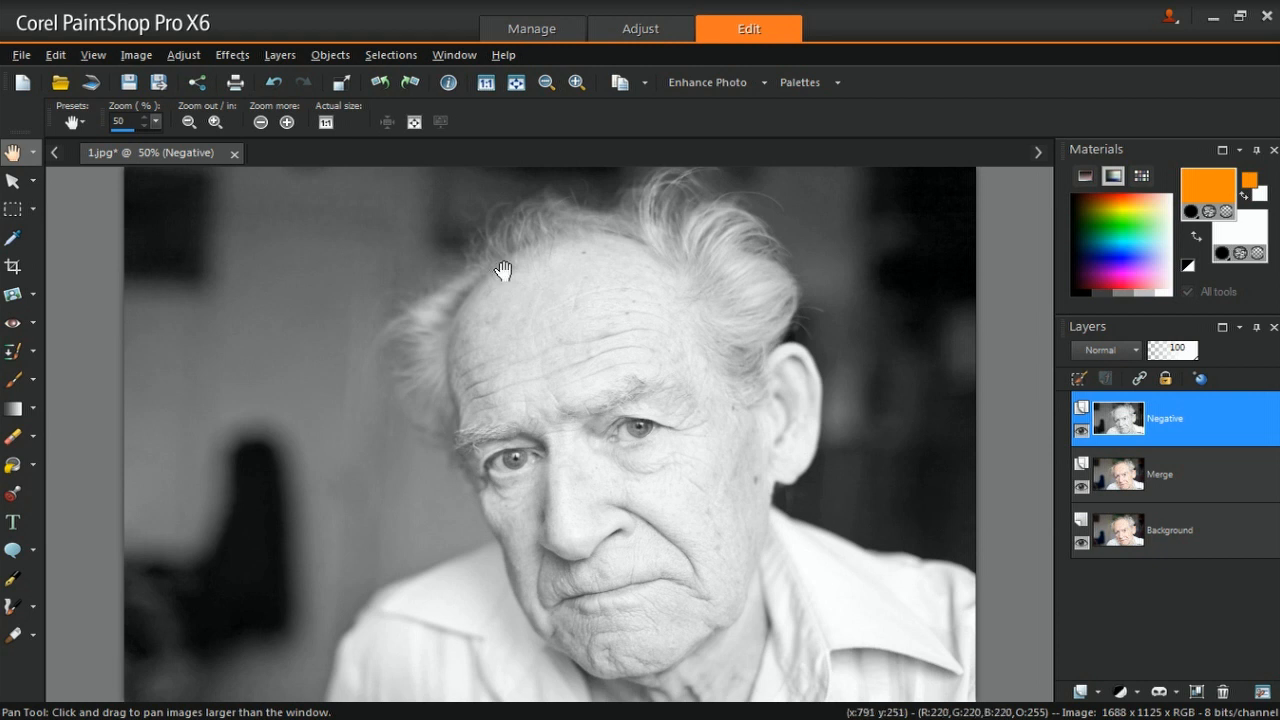
Step: Invert the Negative layer and set its blend mode to Overlay
click(135, 55)
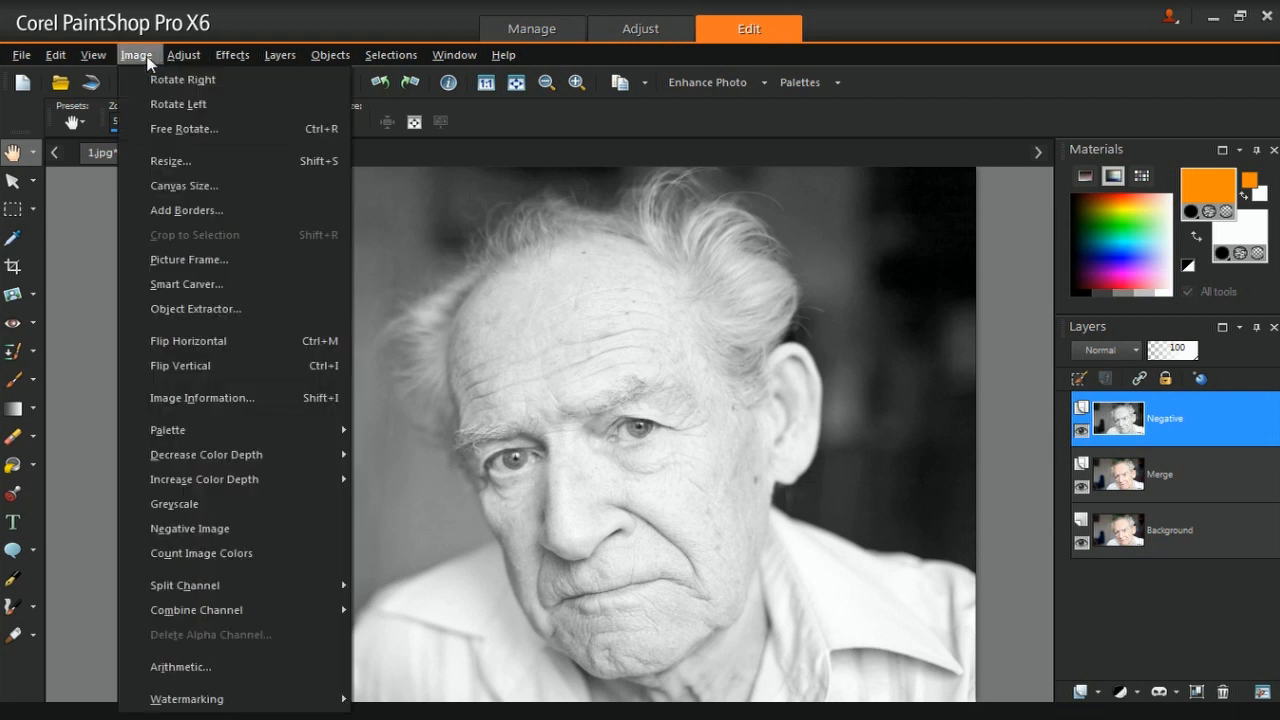
mouse_move(189, 528)
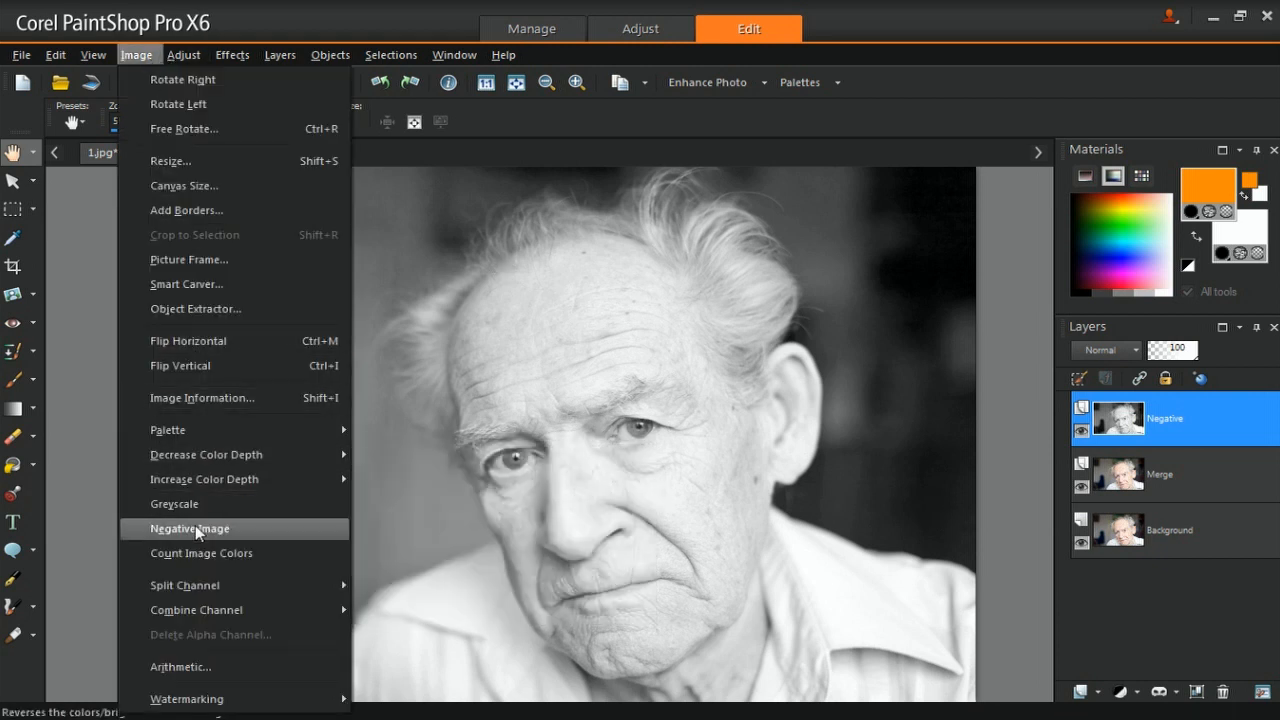
click(189, 528)
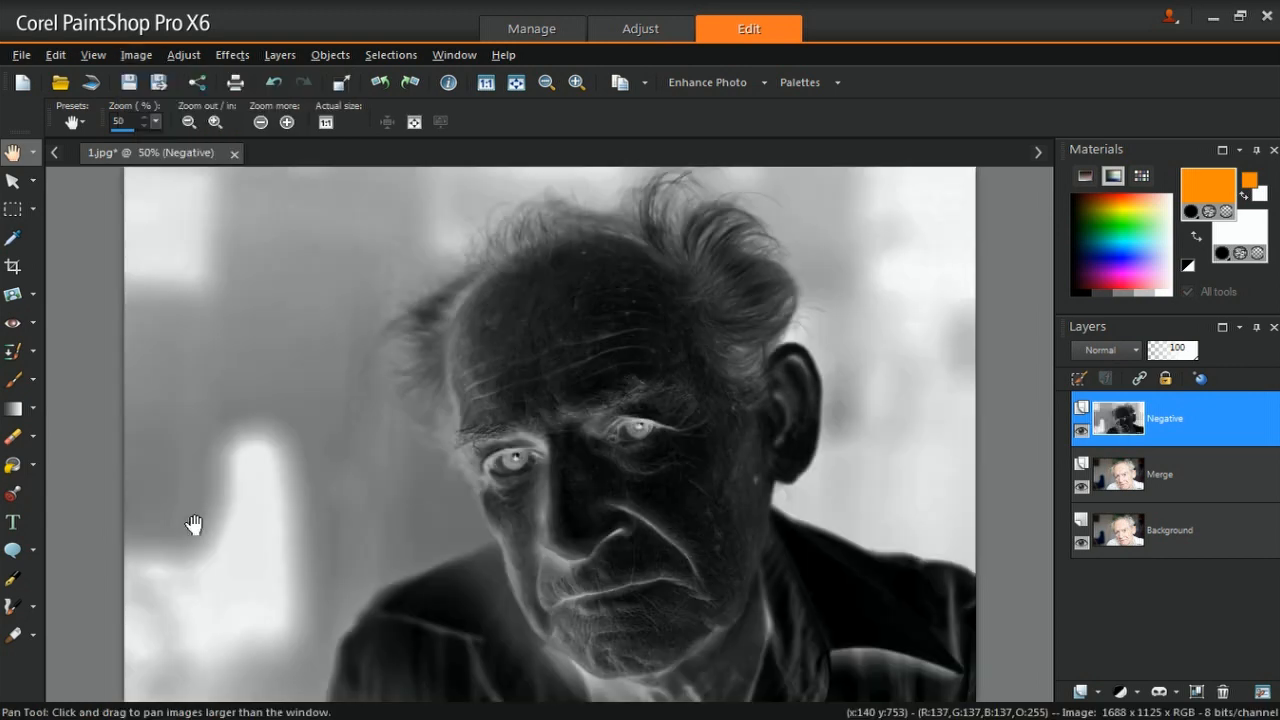
mouse_move(951, 478)
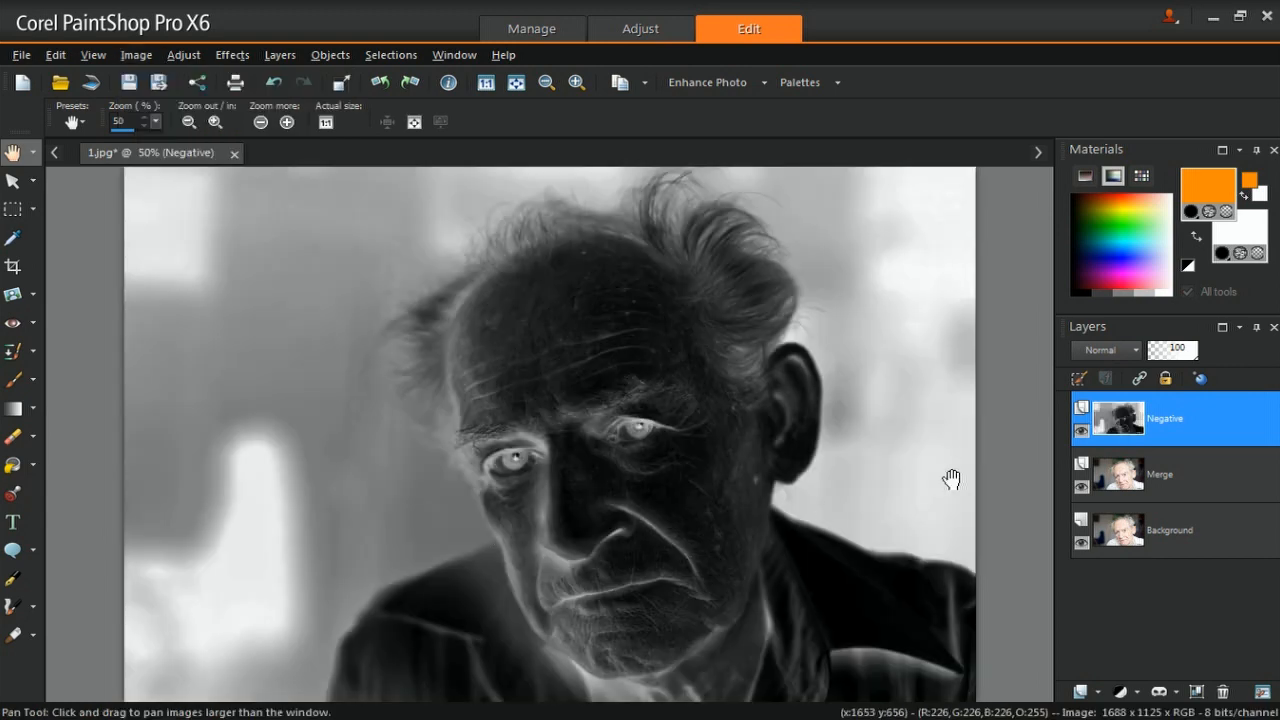
click(1105, 350)
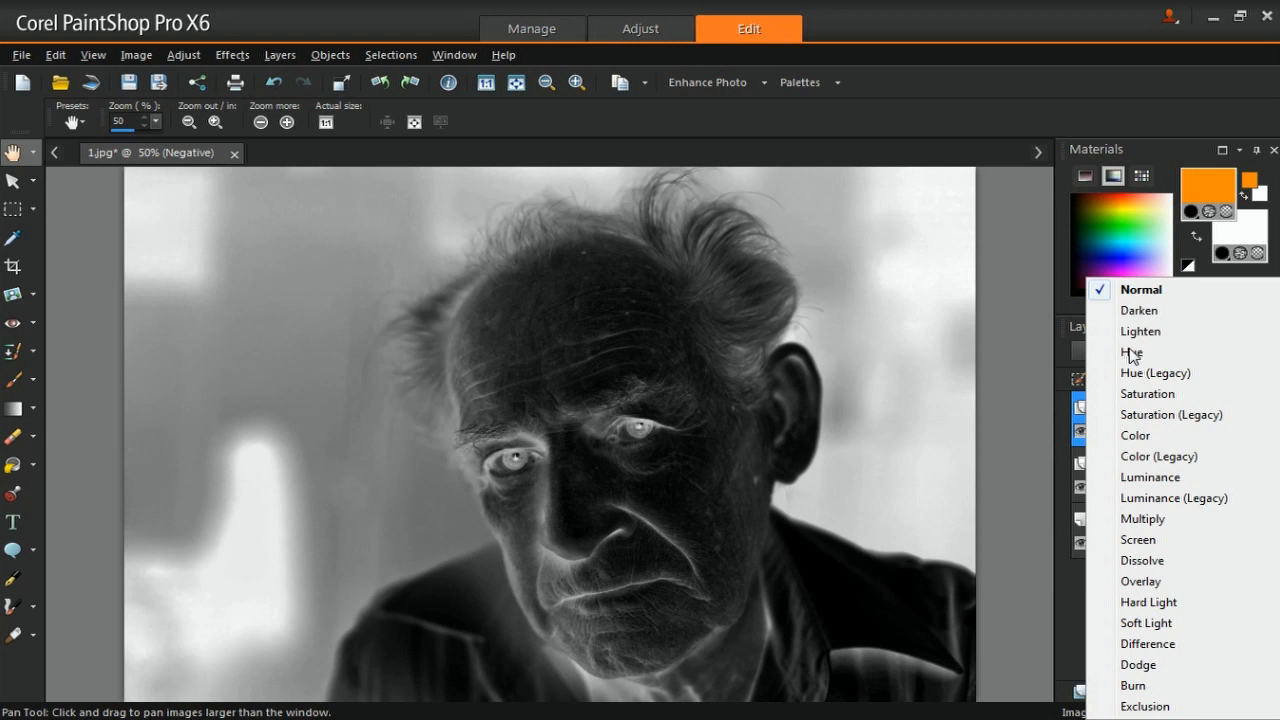
mouse_move(1142, 560)
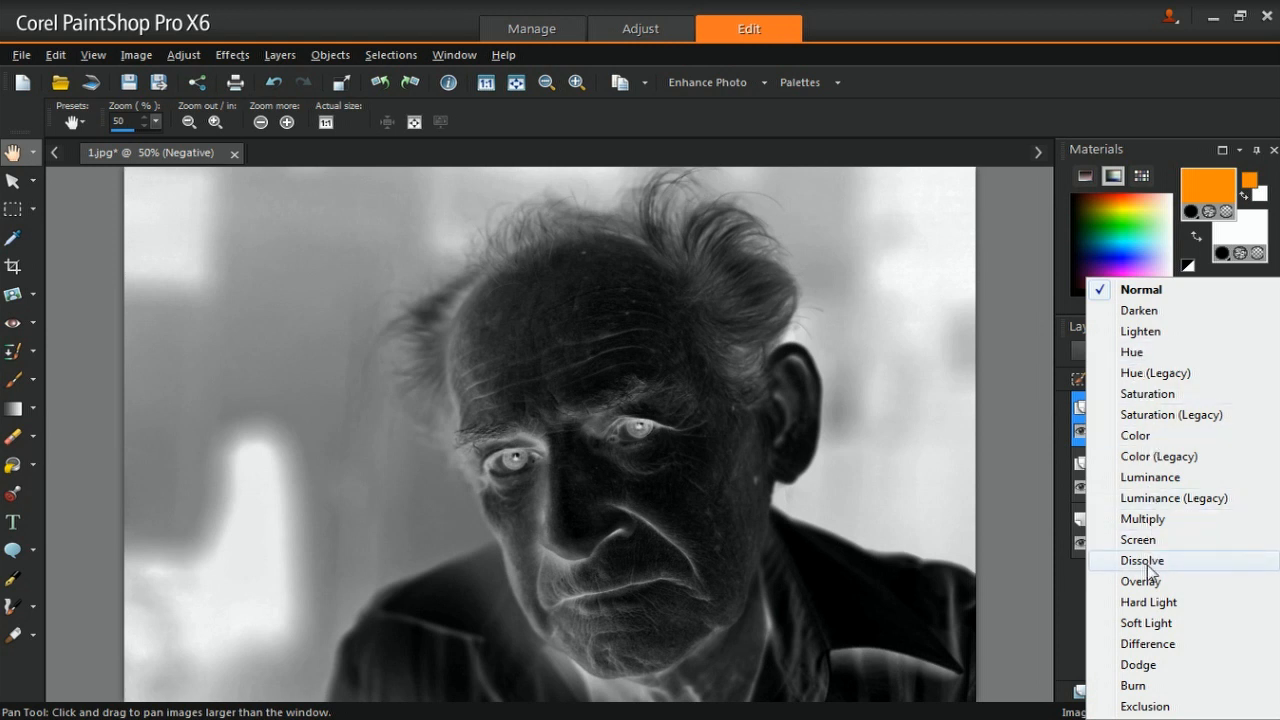
click(1140, 581)
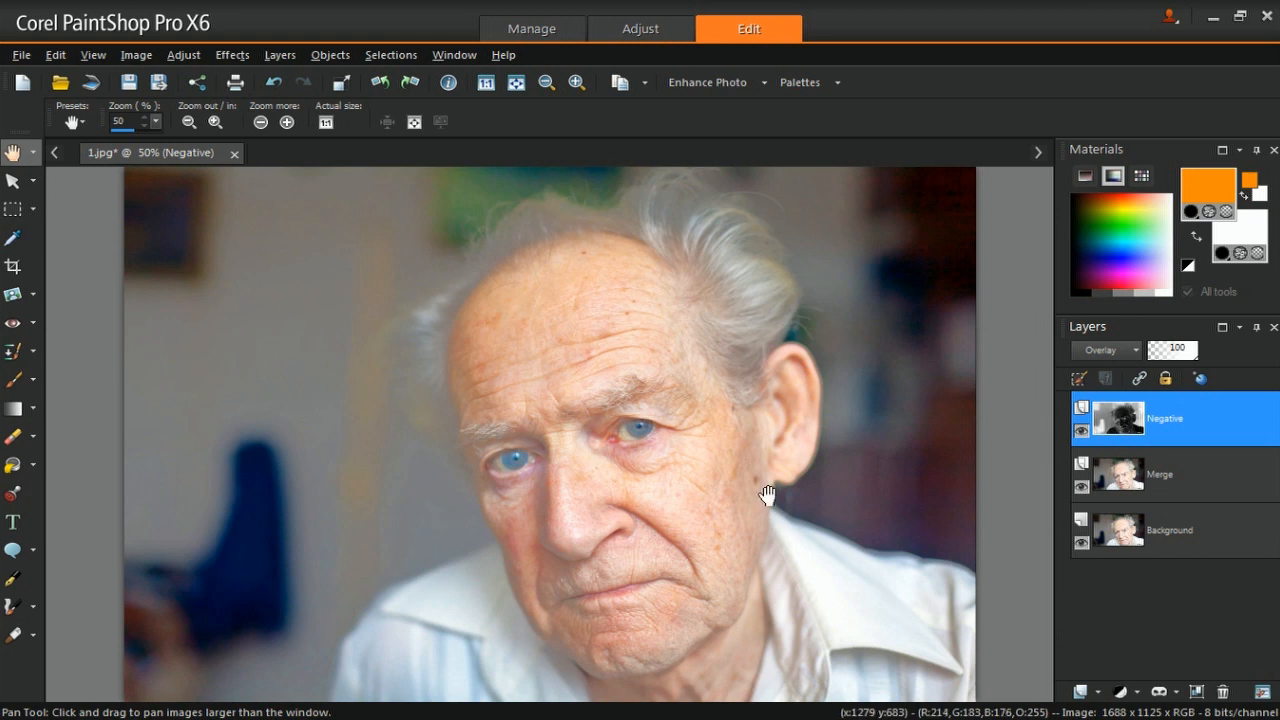
mouse_move(150, 73)
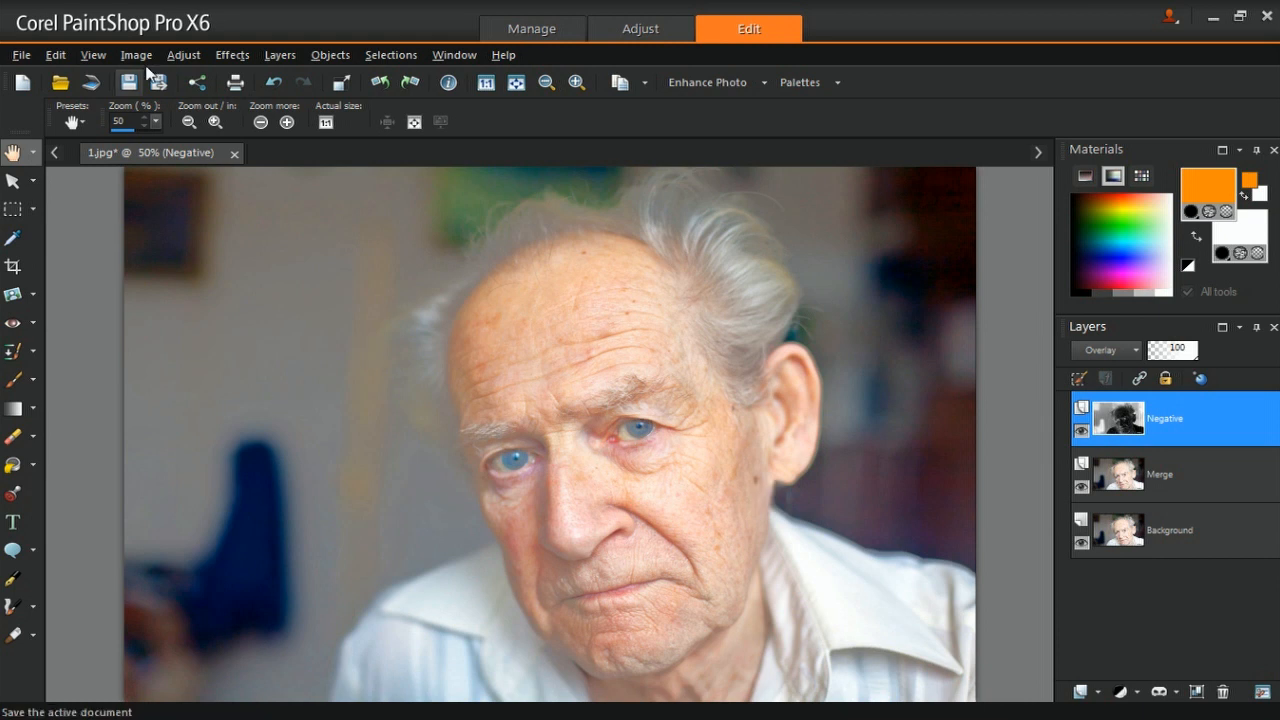
Step: Apply a Gaussian Blur with radius 20.00 to the Negative layer
click(185, 54)
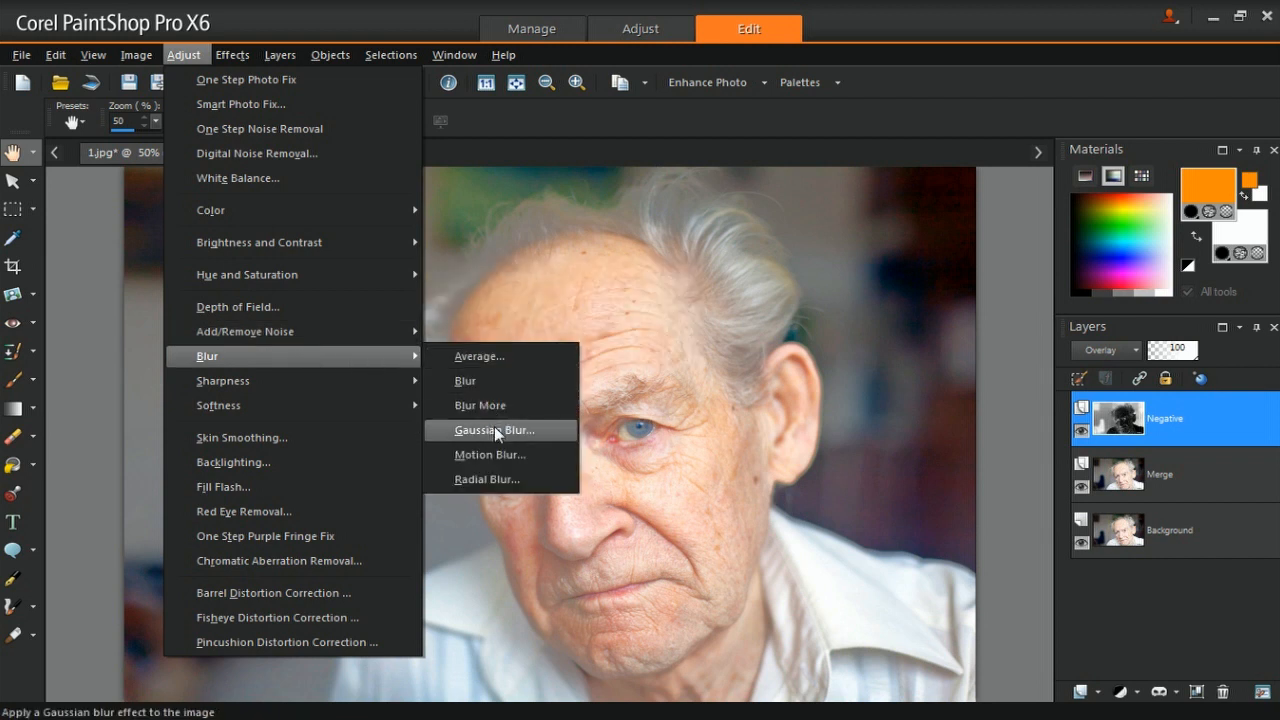
click(489, 429)
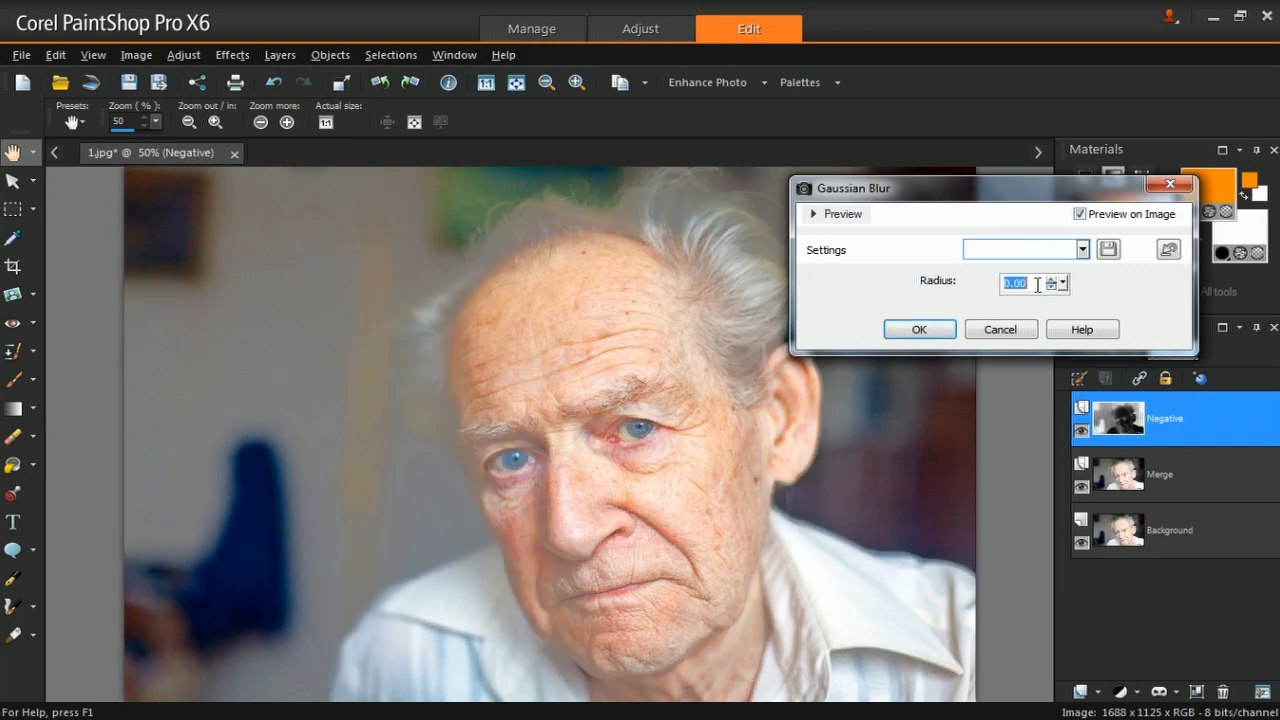
text(20.00)
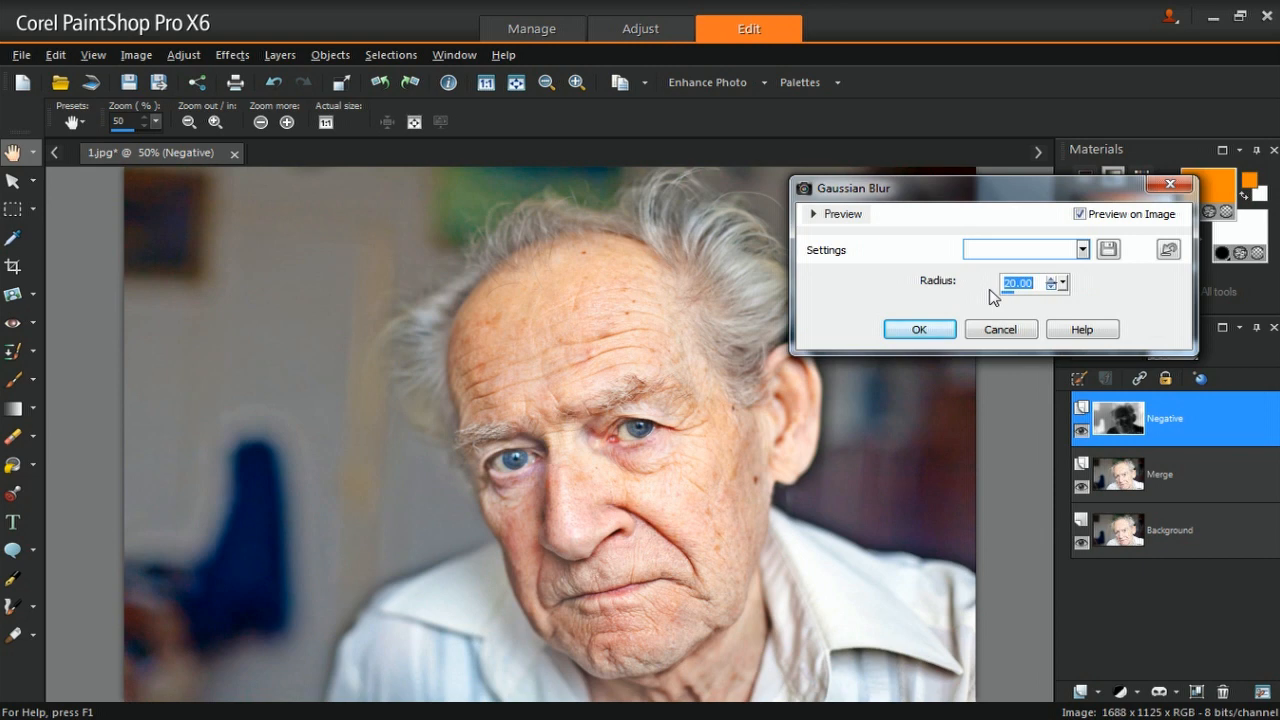
click(919, 329)
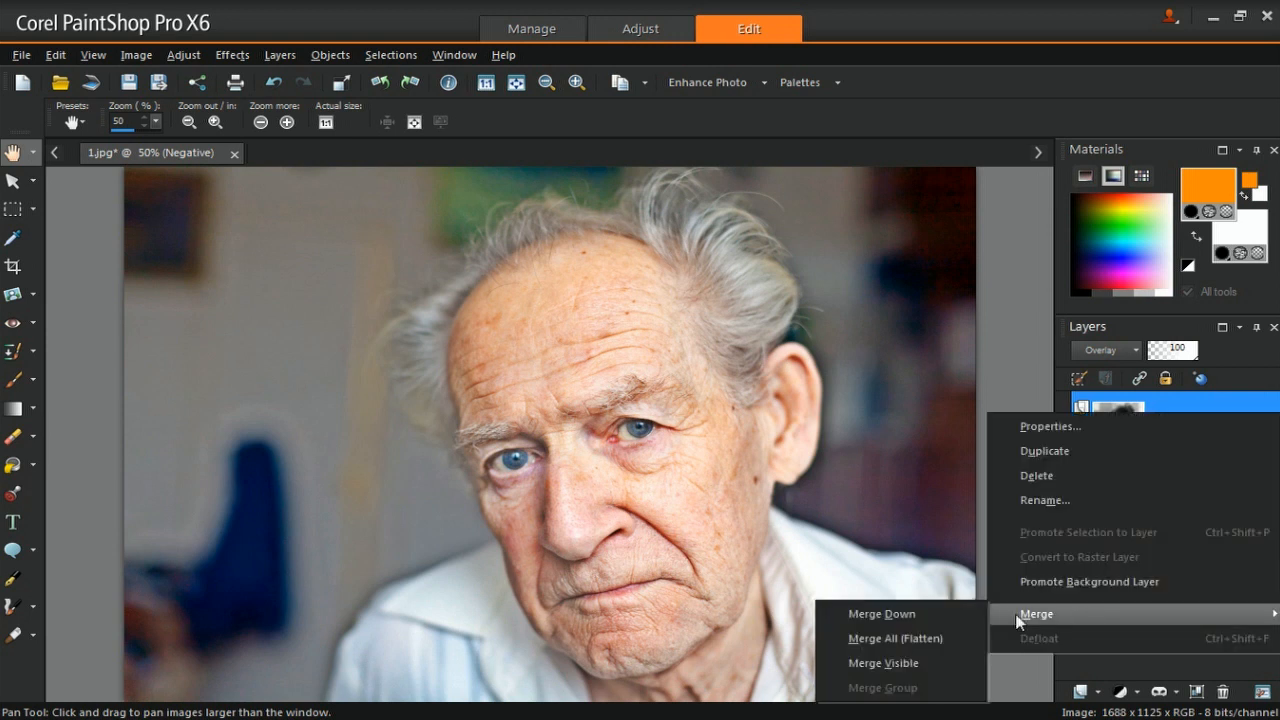
mouse_move(883, 613)
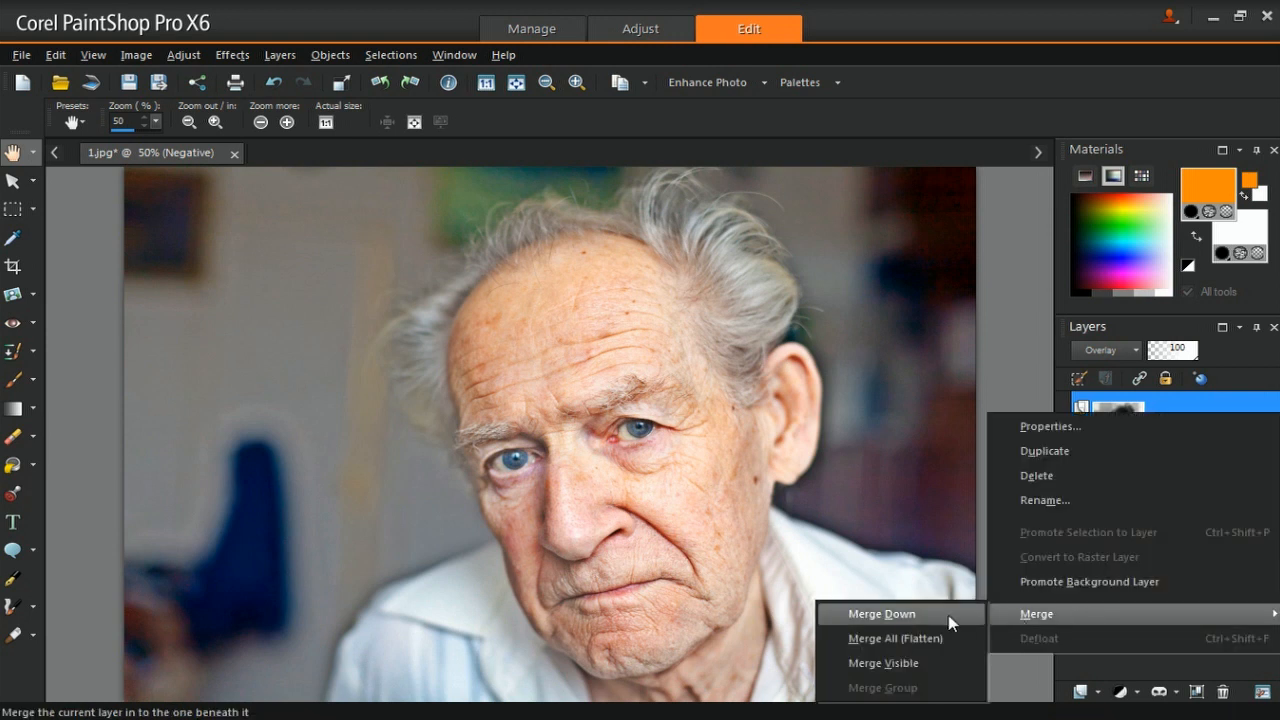
Step: Merge the Negative layer down into the Merge layer
click(881, 613)
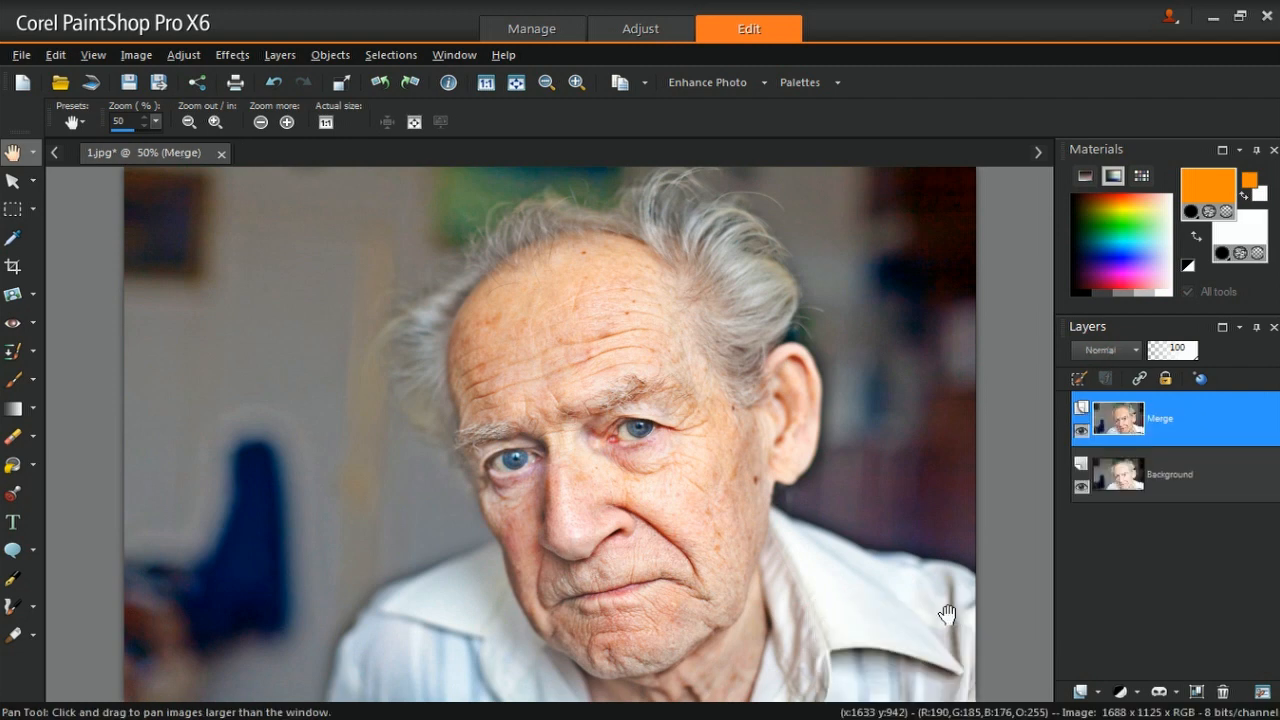
mouse_move(197, 63)
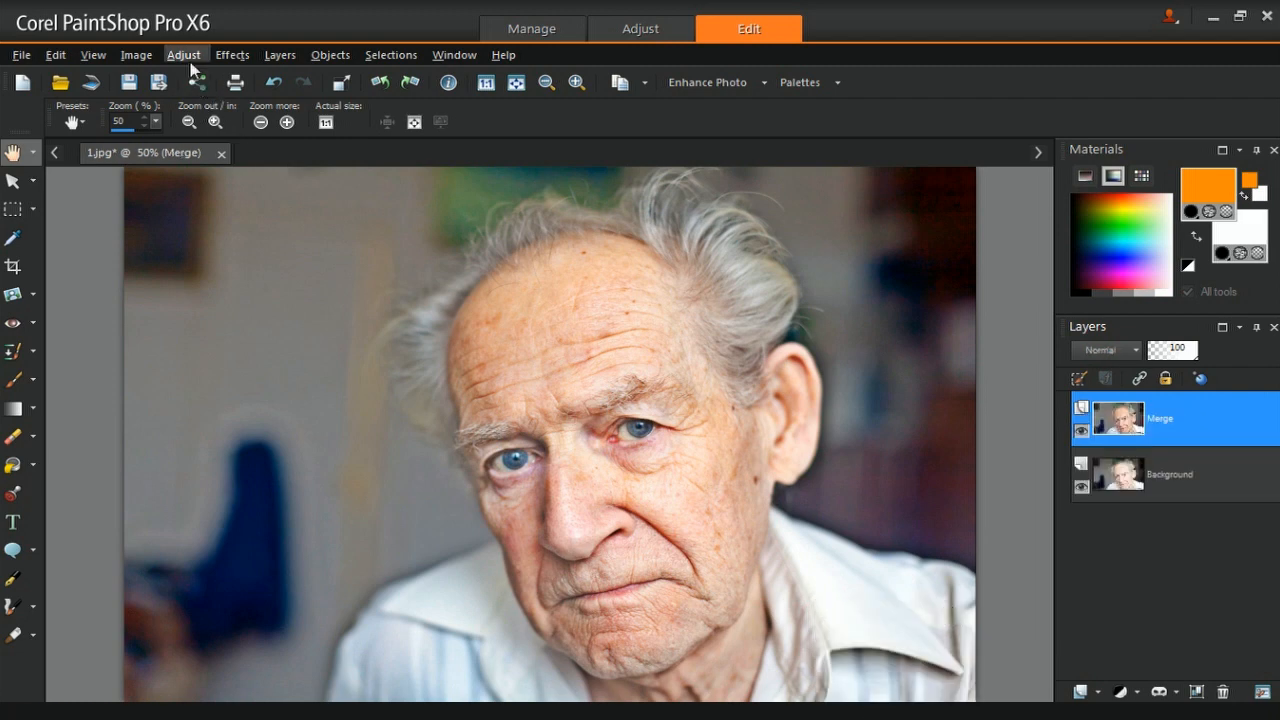
Step: Apply Hue/Saturation/Lightness with Hue 7 and Saturation -40 to the Merge layer
click(183, 54)
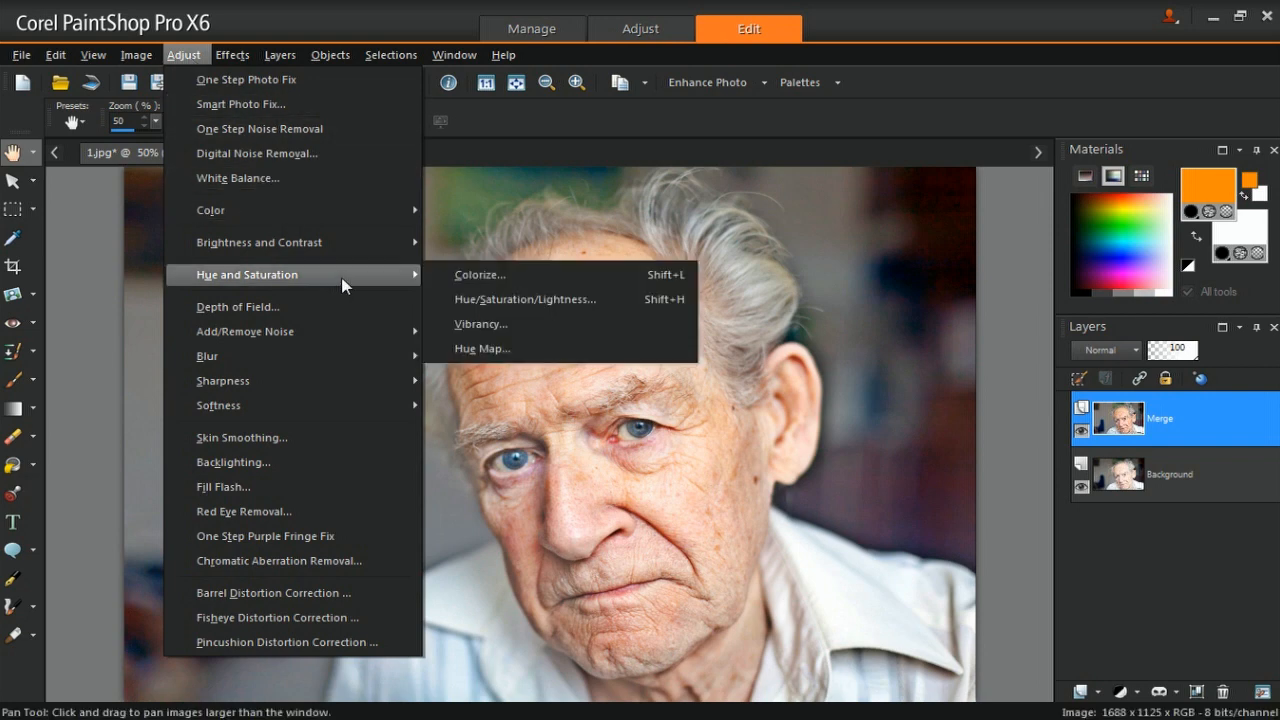
click(525, 299)
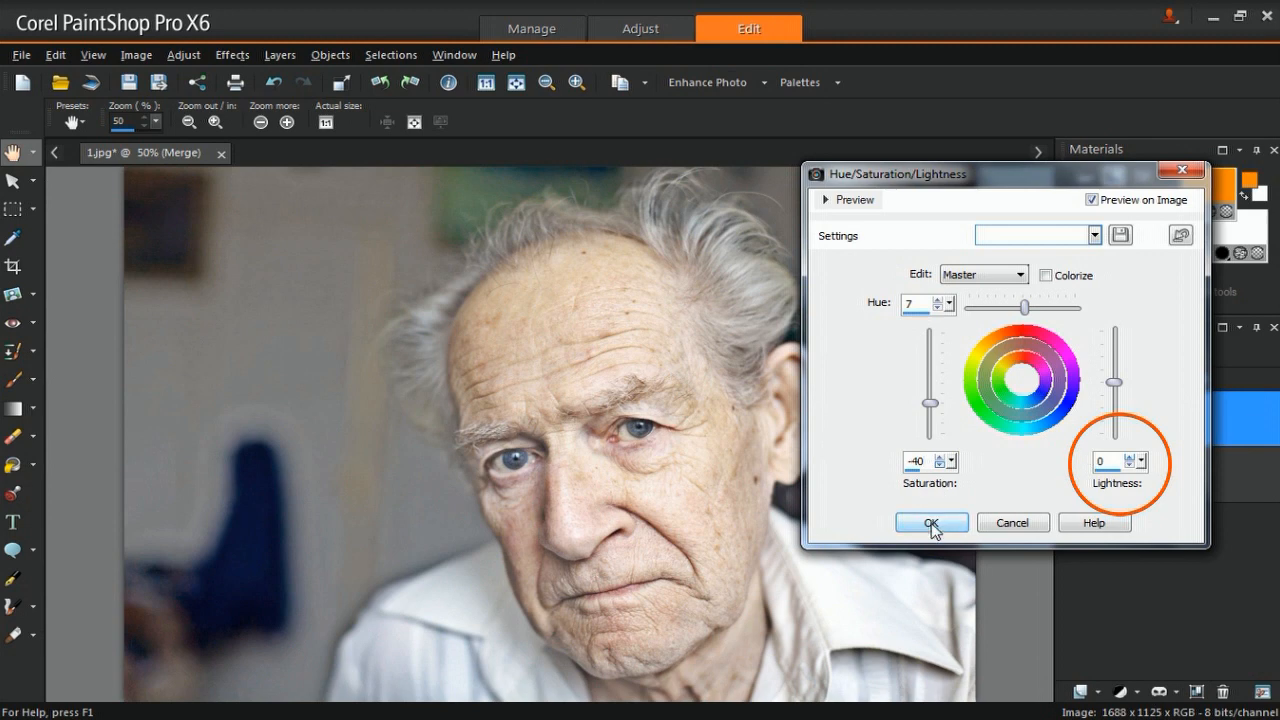
click(931, 522)
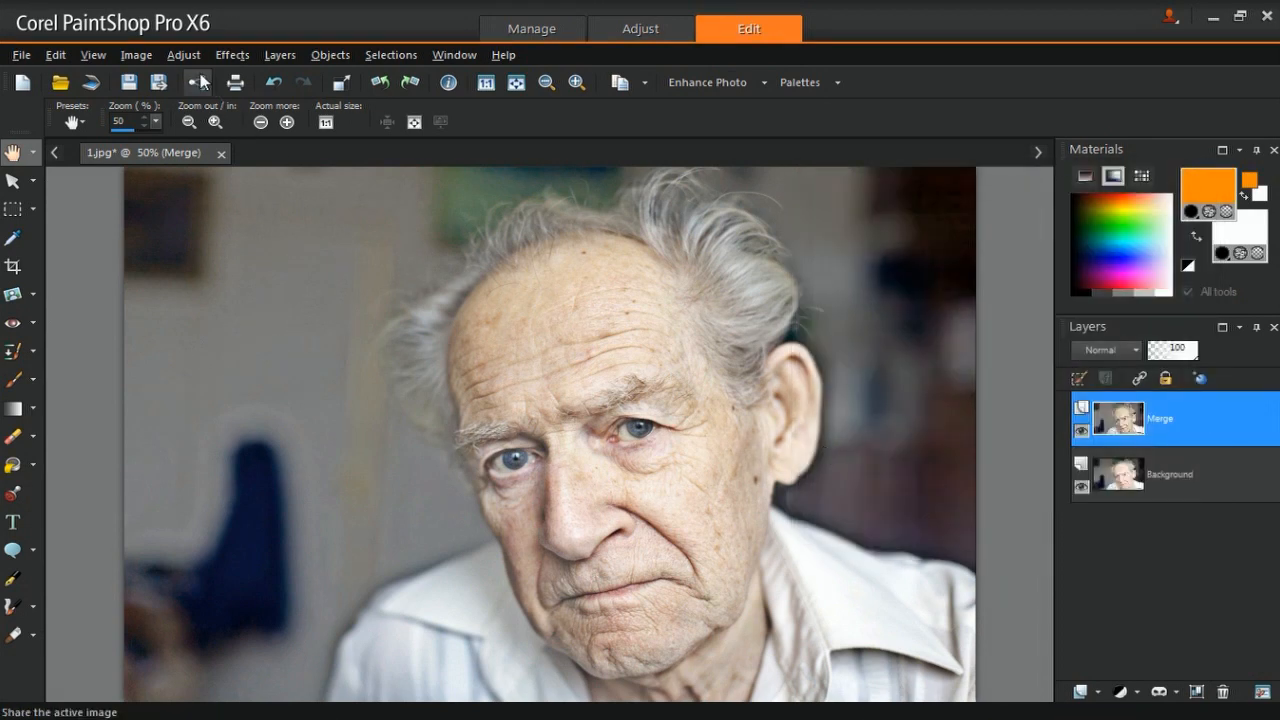
Step: Apply Levels to the Merge layer with black 50, midtone 165 and white 255
click(183, 55)
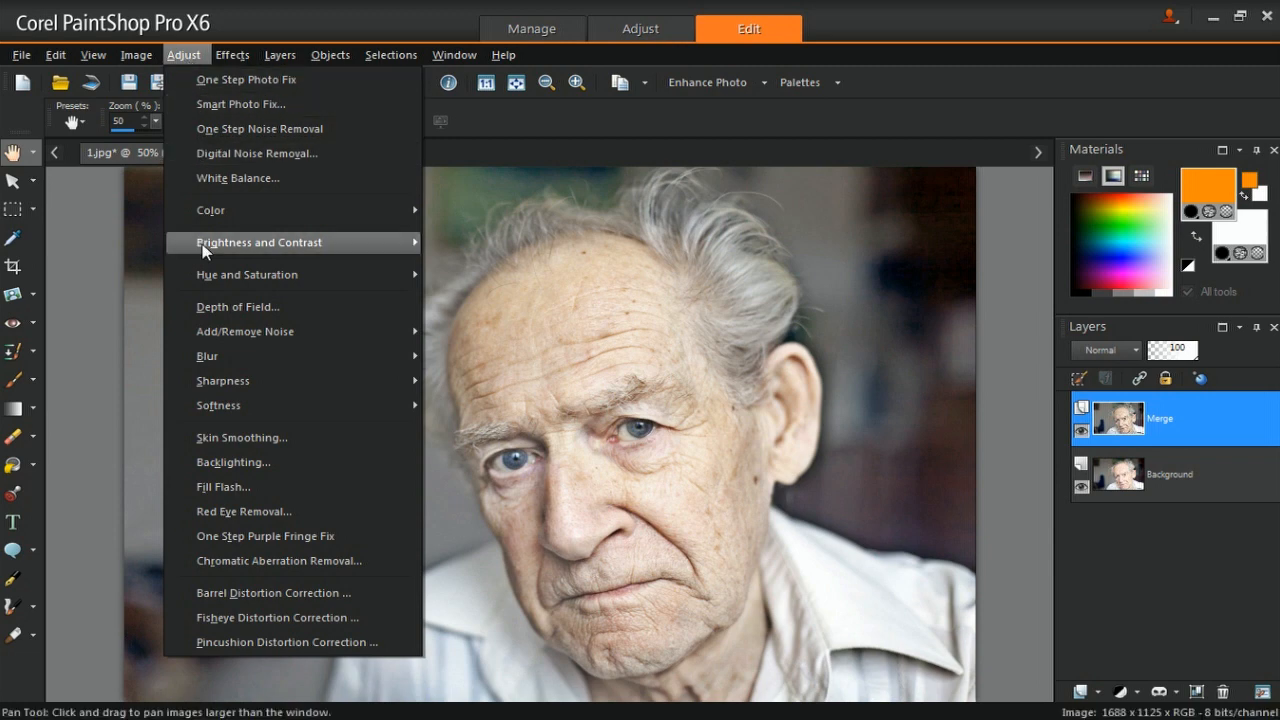
mouse_move(260, 274)
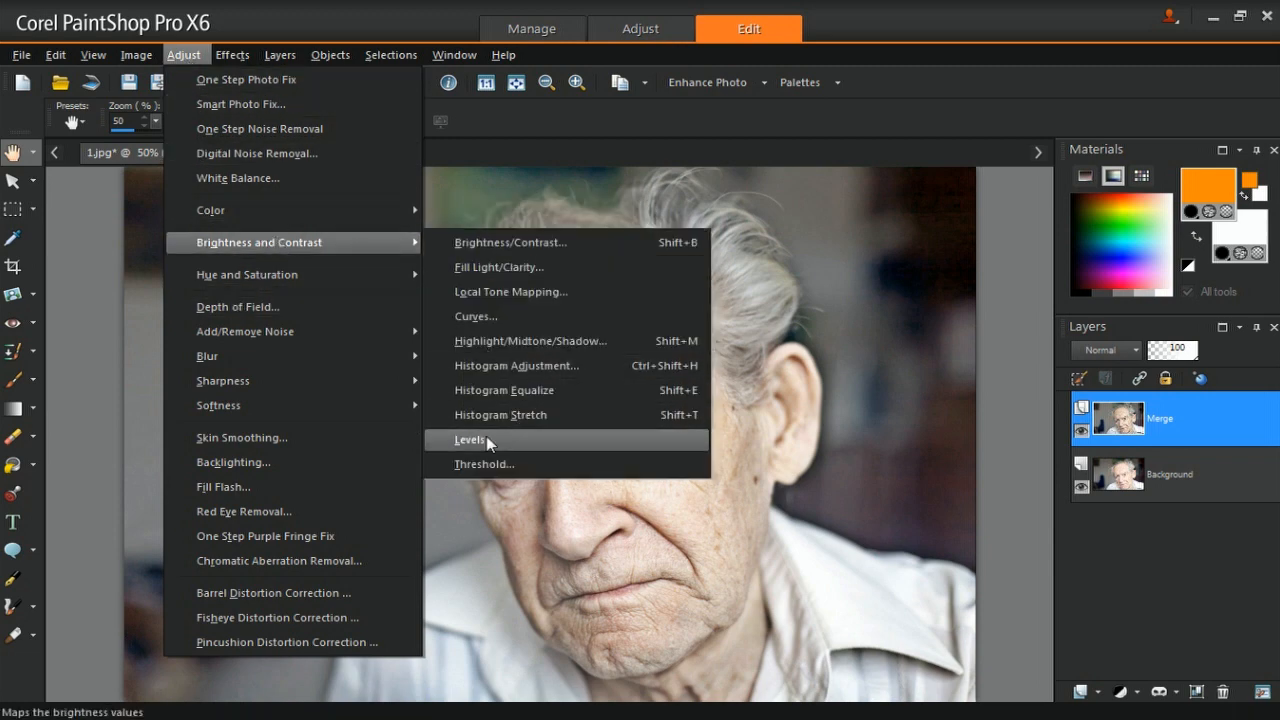
click(468, 439)
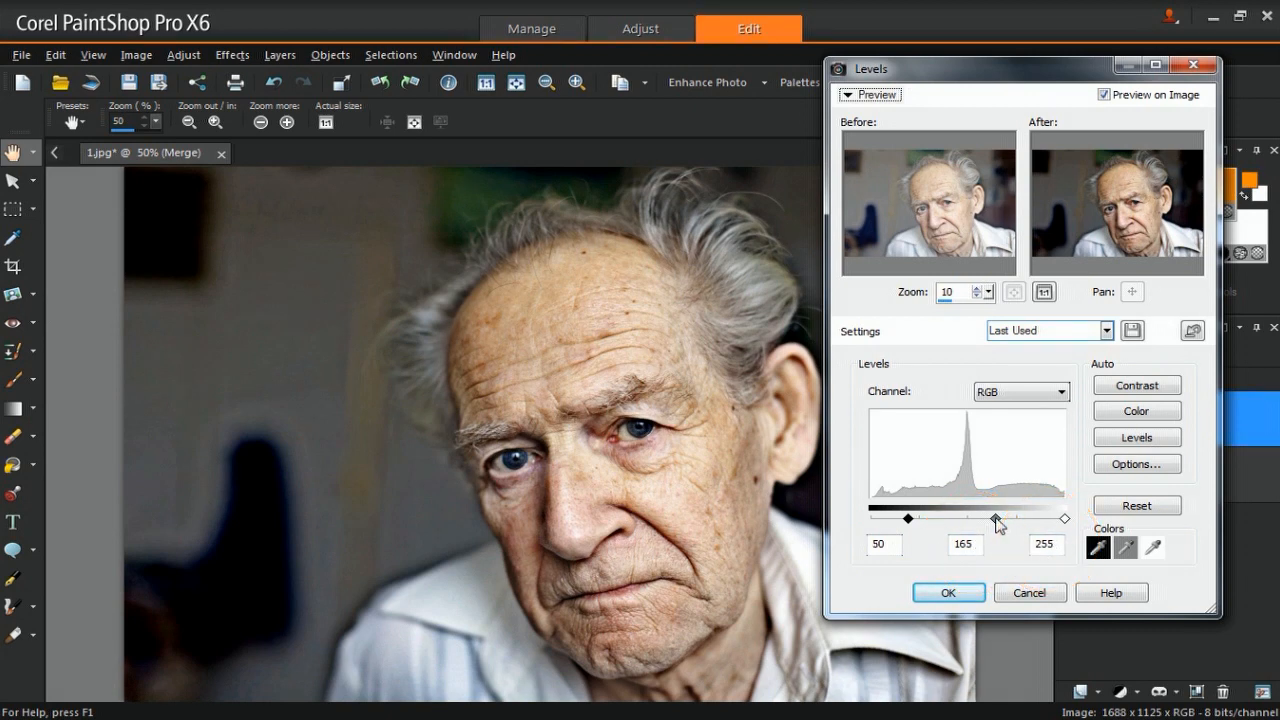
drag(996, 518, 984, 518)
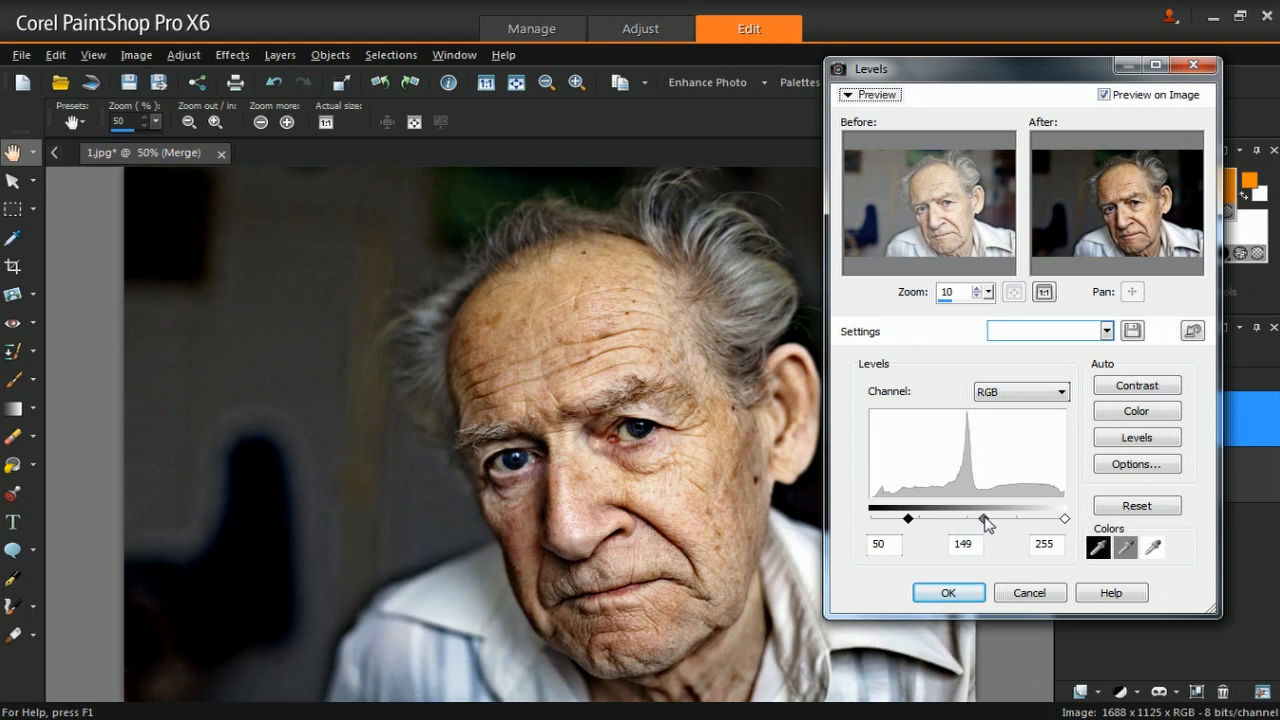
drag(984, 518, 991, 518)
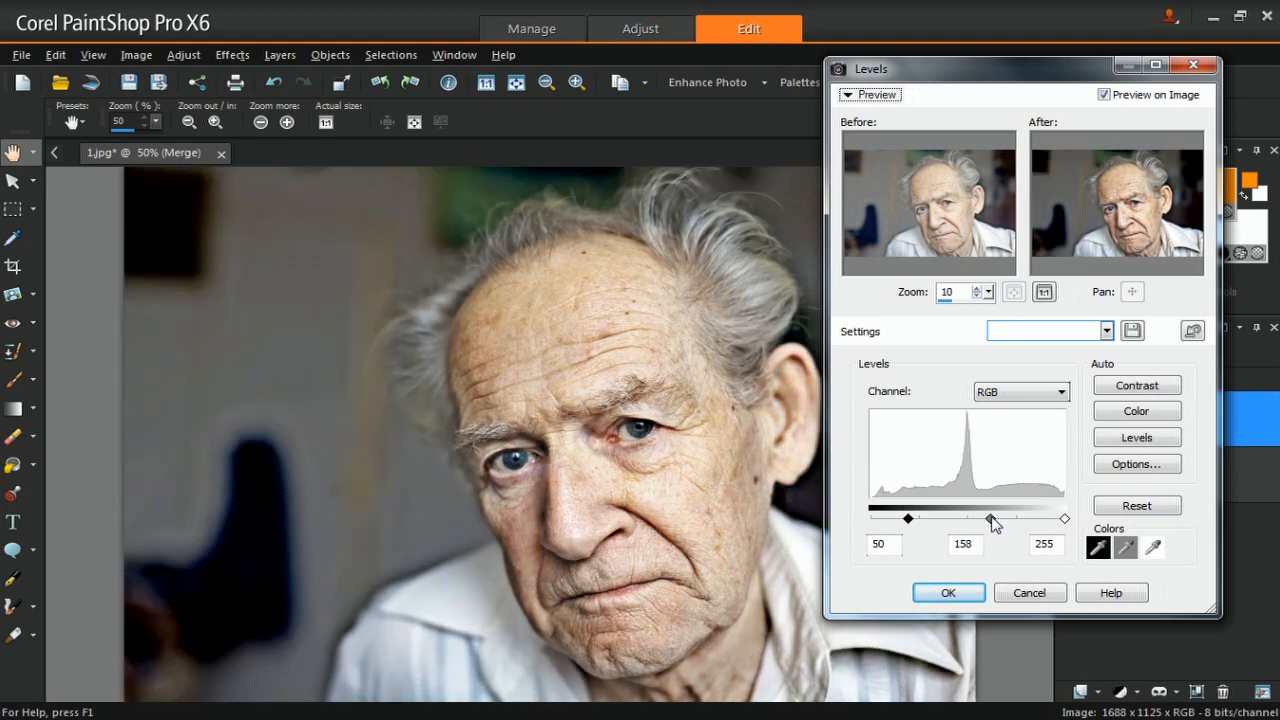
drag(991, 519, 999, 519)
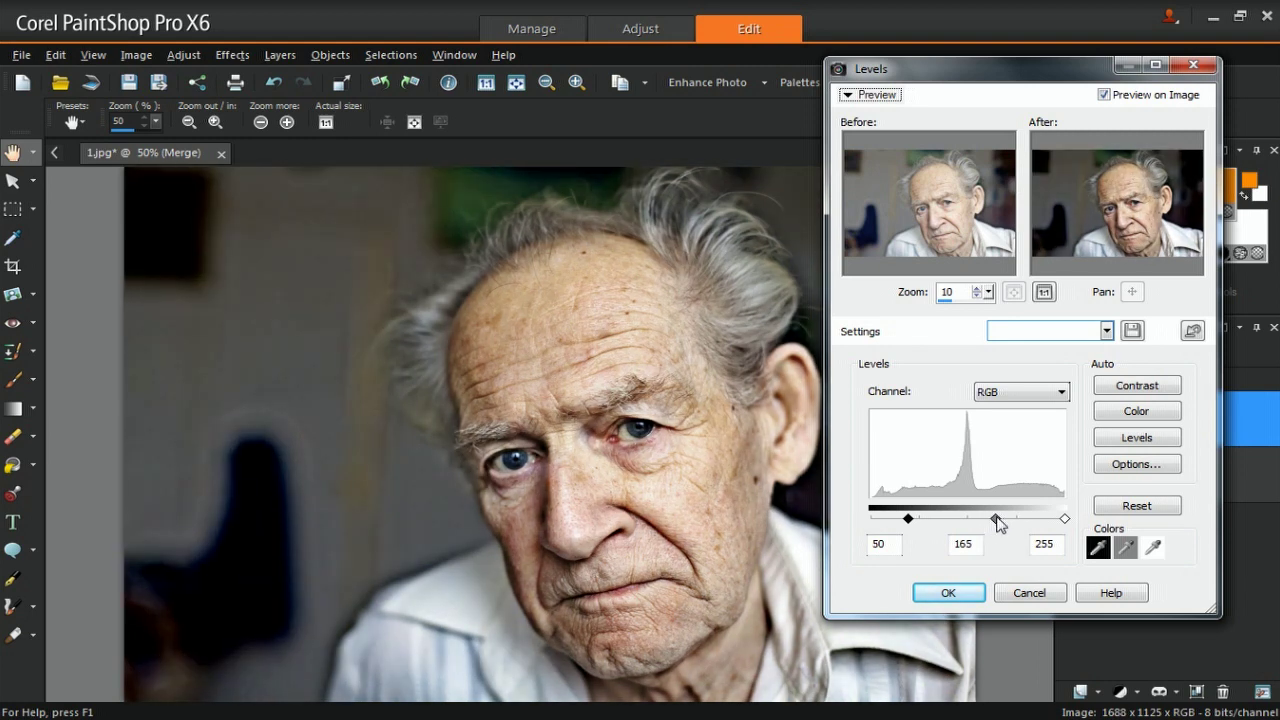
click(948, 592)
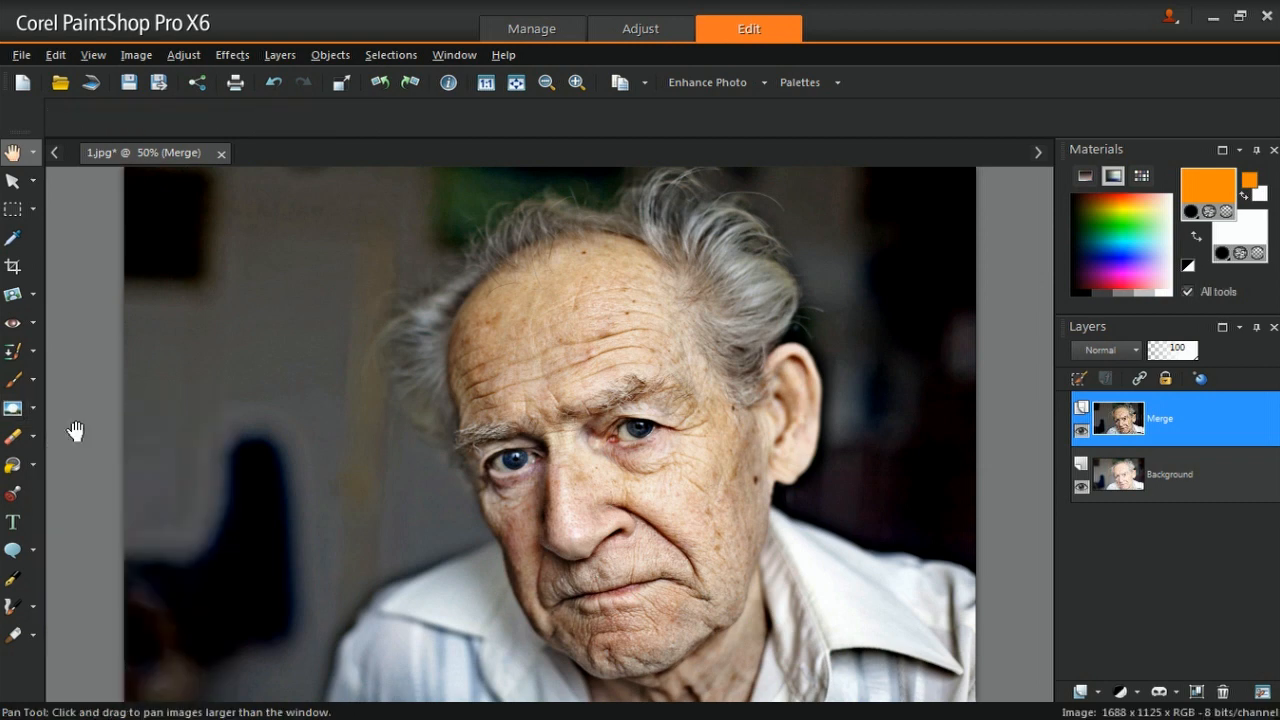
Step: Dodge over both irises with the Dodge brush at opacity 30
click(13, 408)
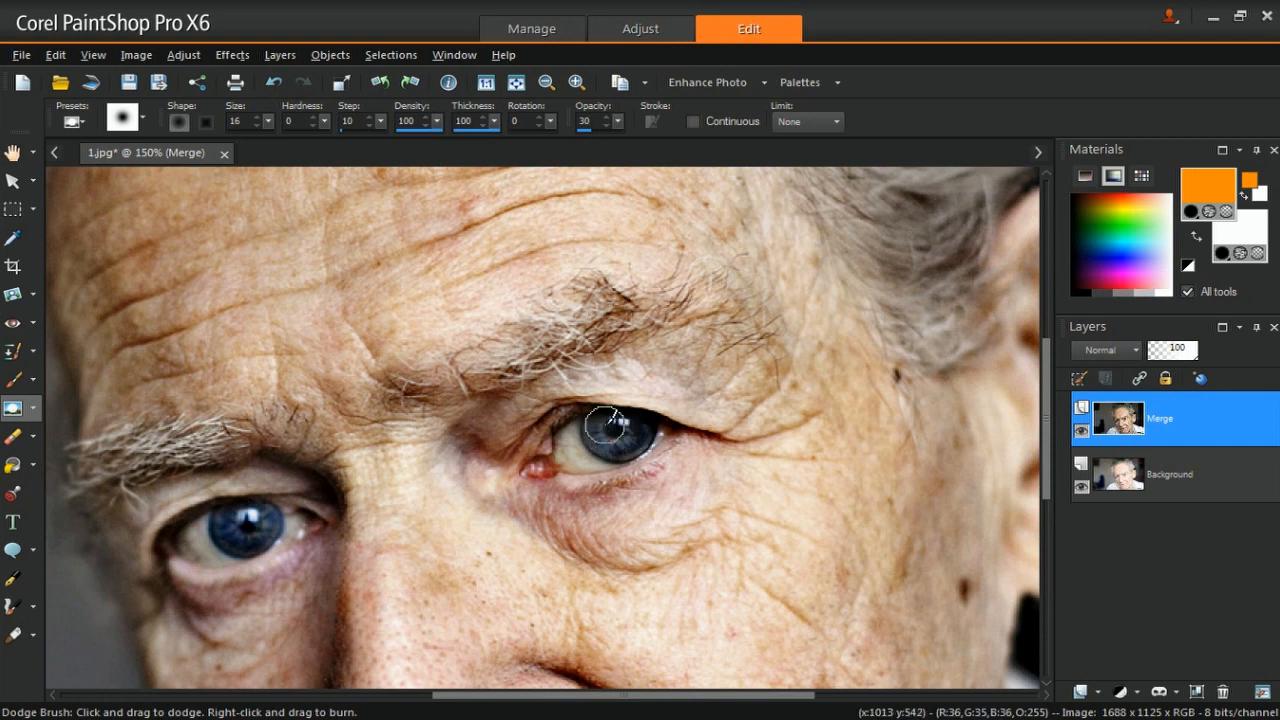
drag(605, 425, 630, 438)
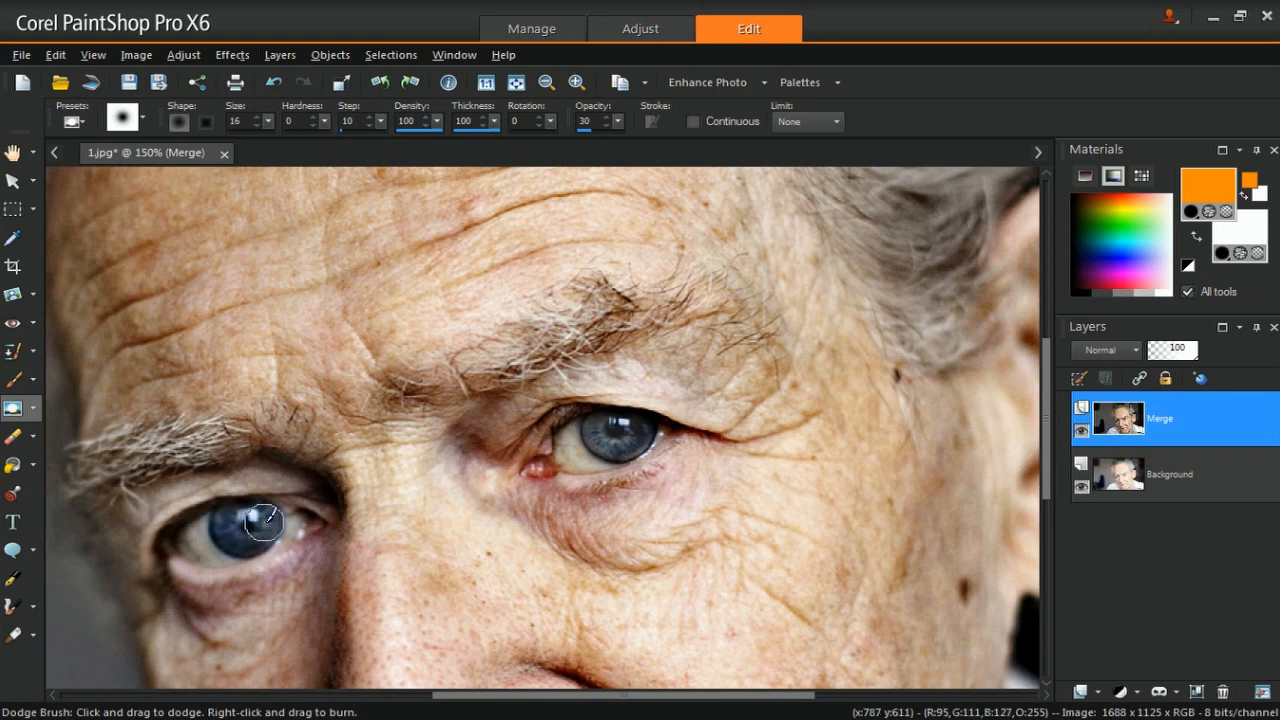
drag(265, 522, 235, 535)
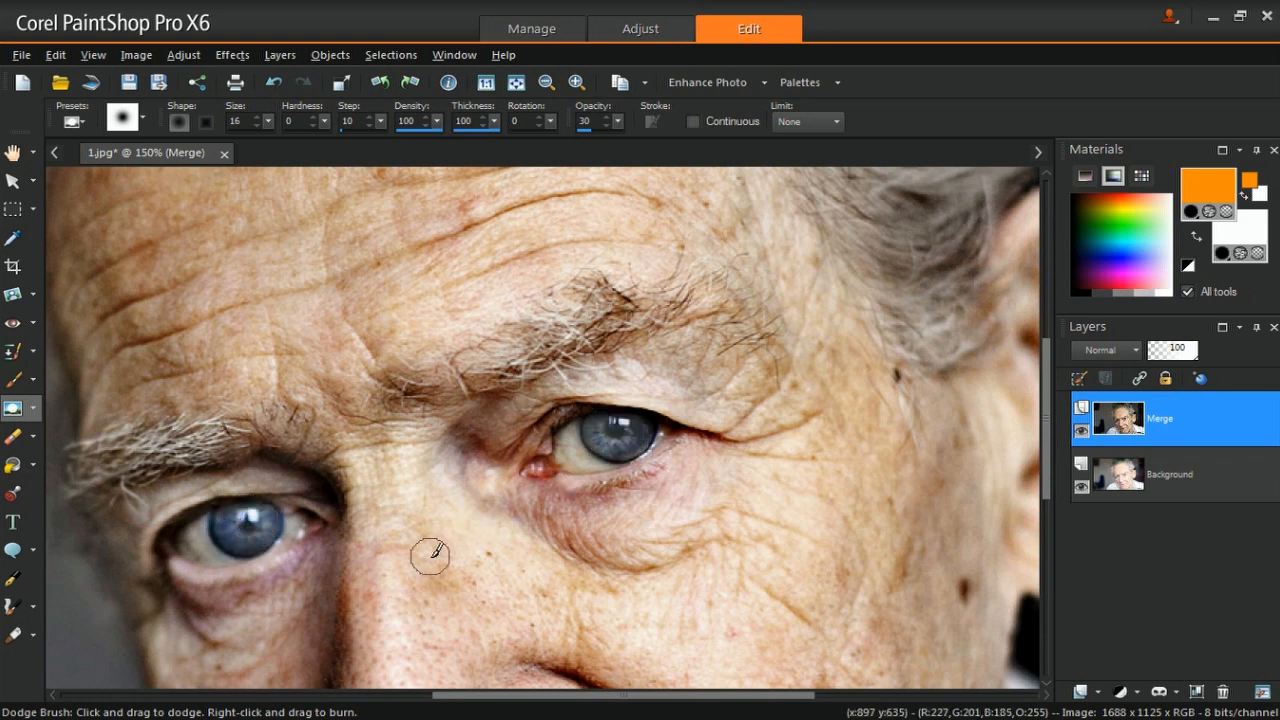
click(33, 408)
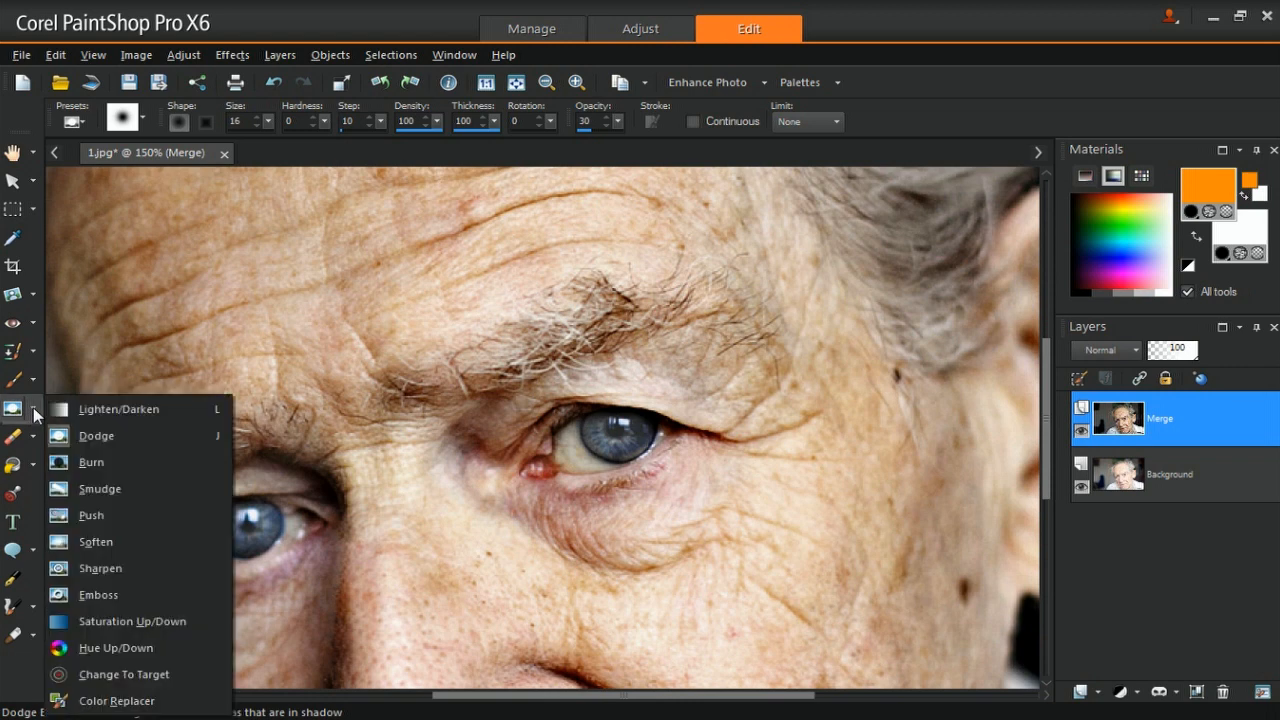
Step: Sharpen the eyes with the Sharpen brush, then select the Burn brush
click(96, 436)
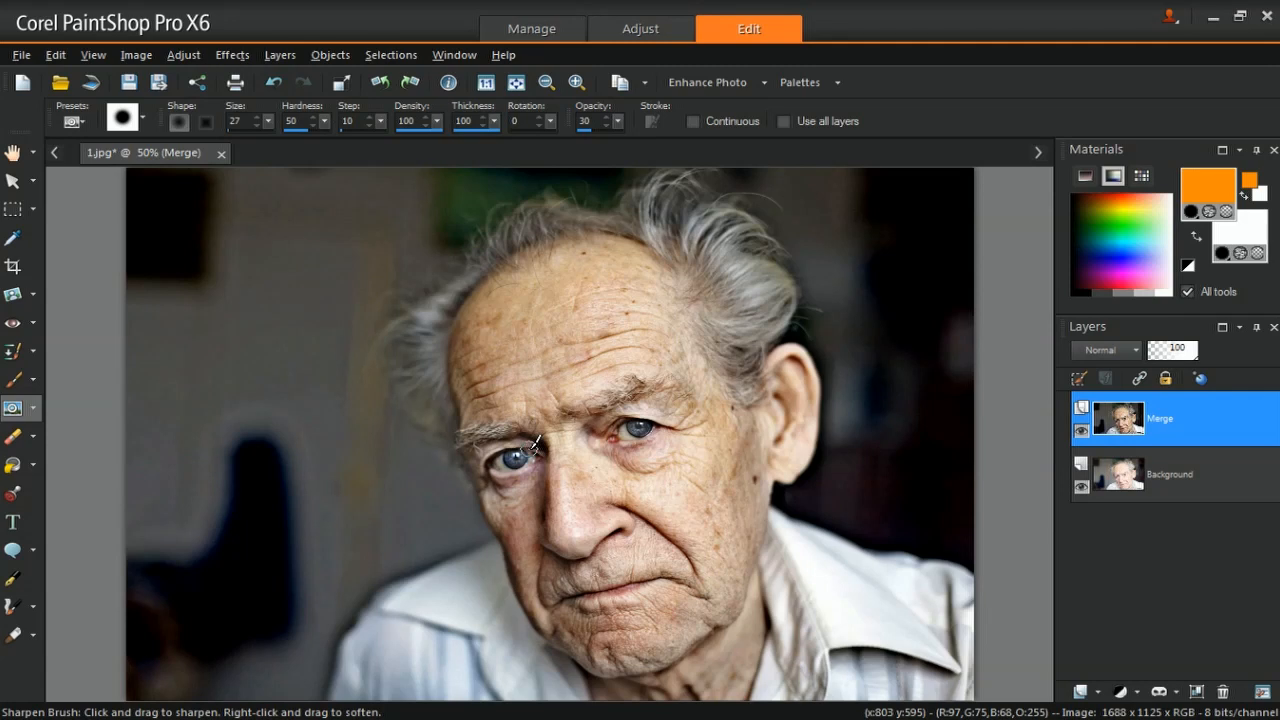
mouse_move(98, 397)
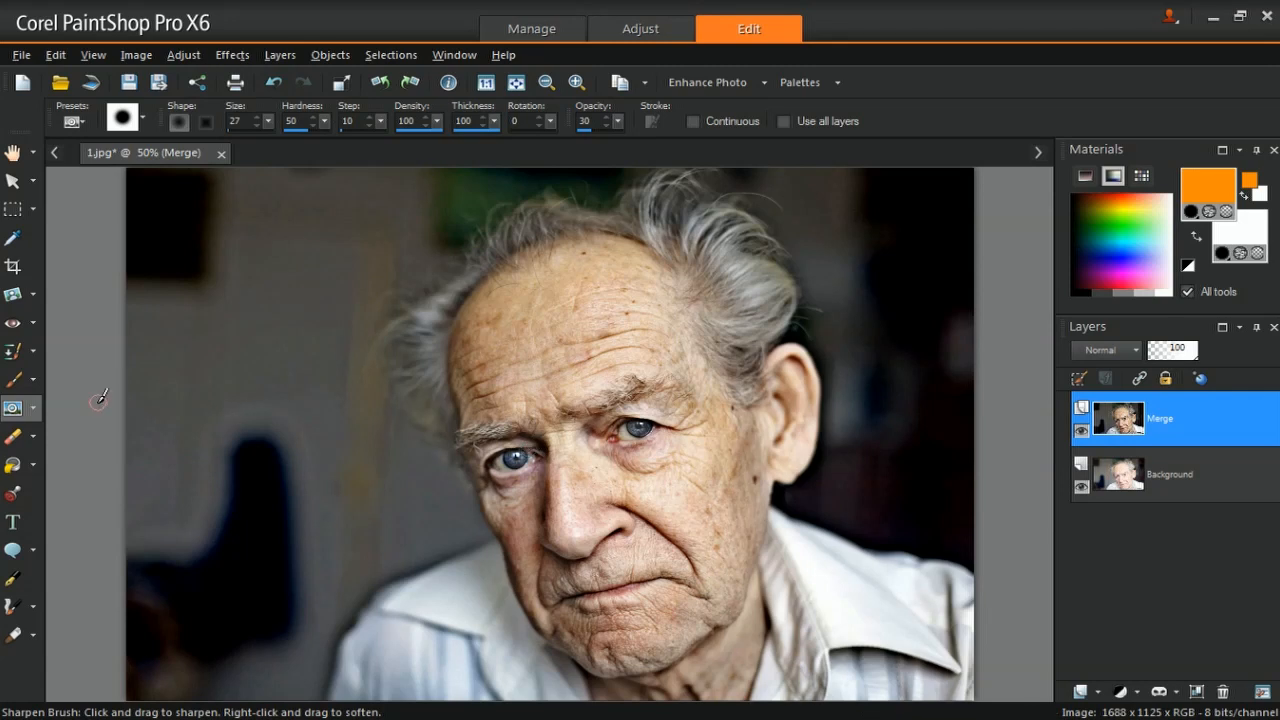
click(33, 409)
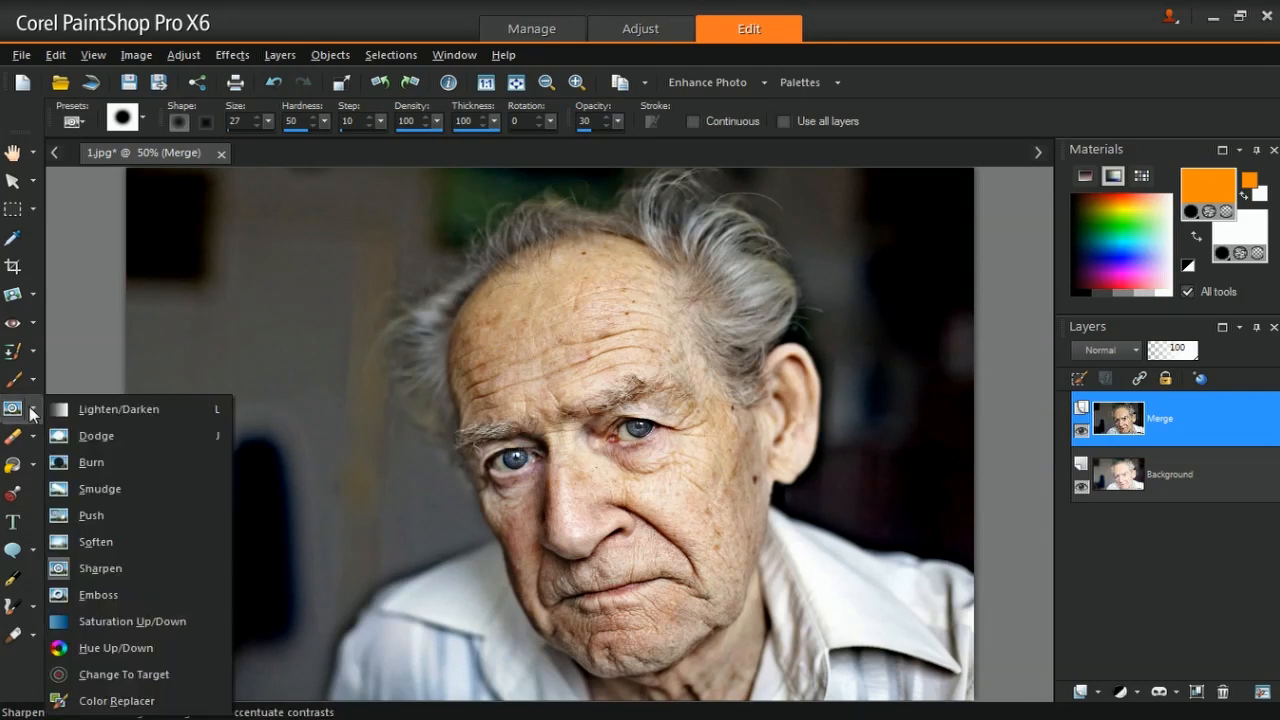
click(90, 462)
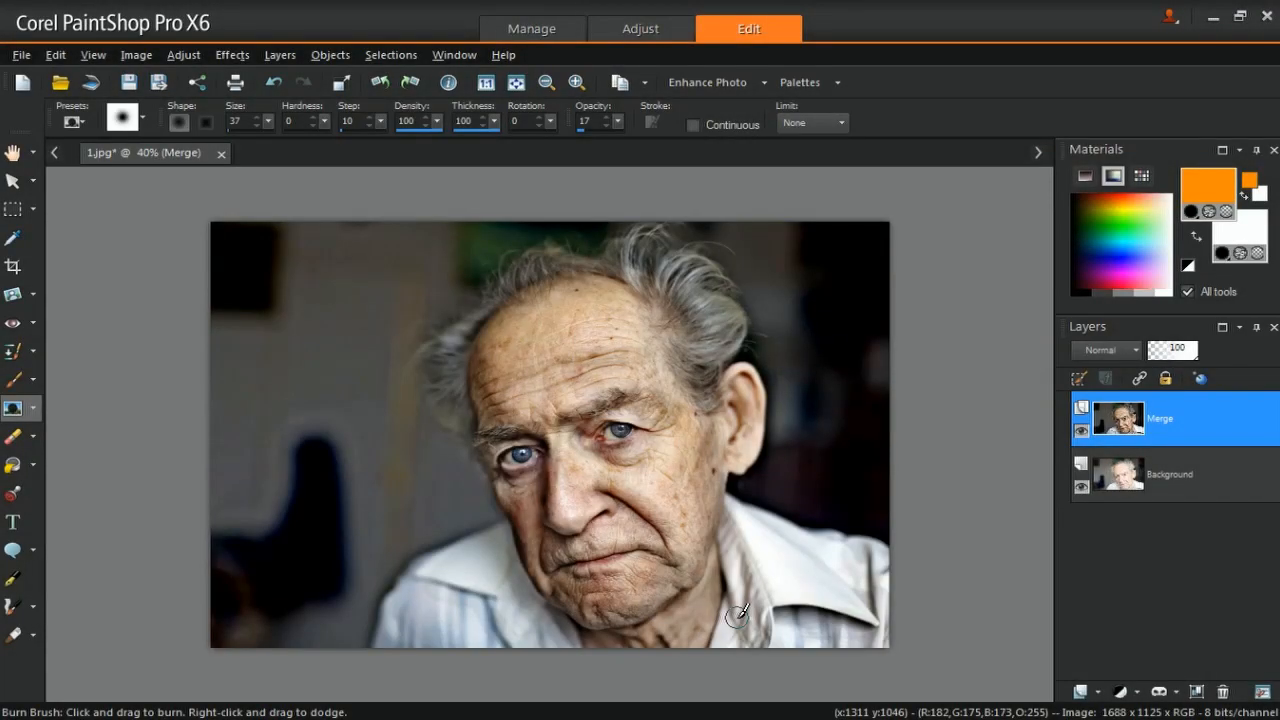
mouse_move(175, 55)
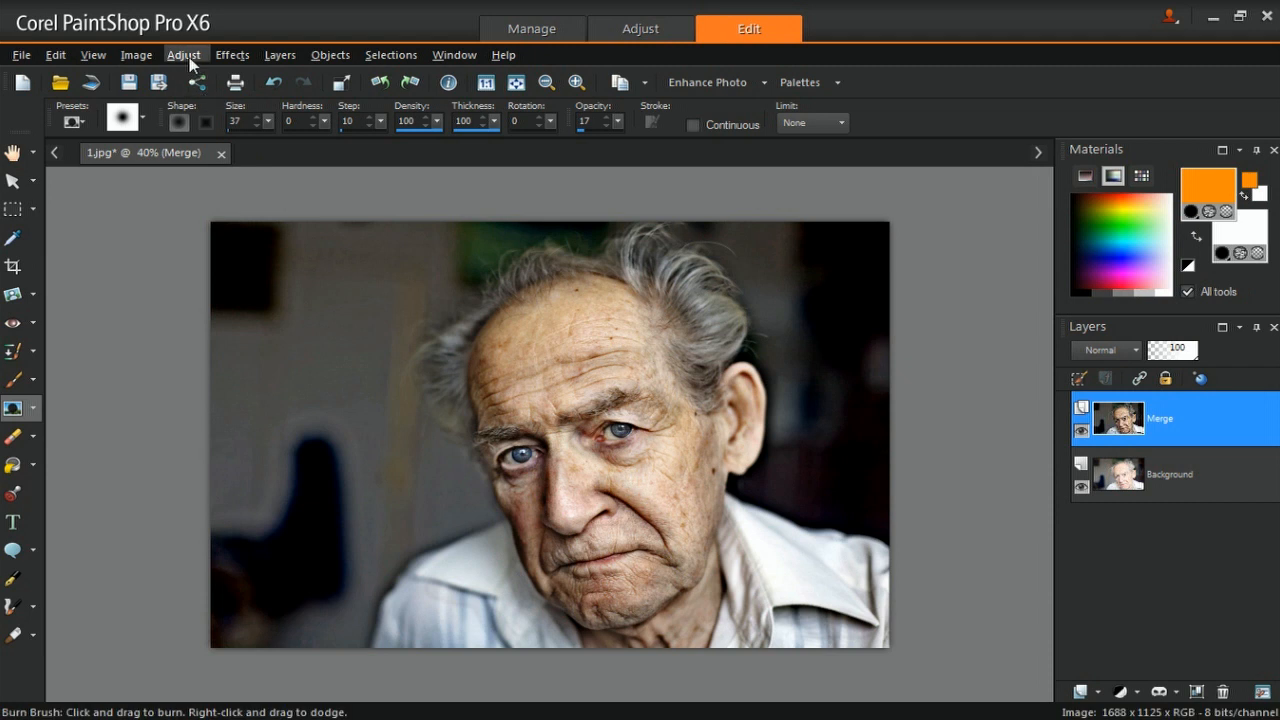
Step: Apply High Pass Sharpen with radius 18, strength 40 and Soft Light blending
click(186, 54)
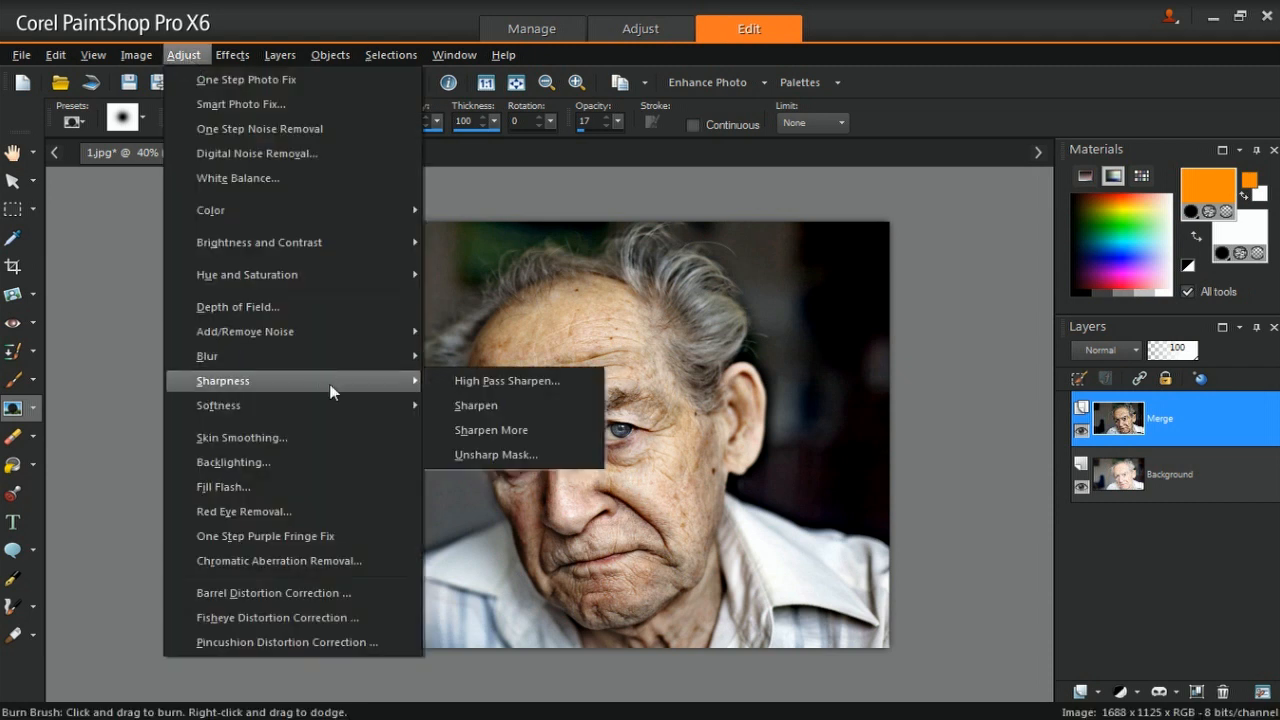
click(506, 380)
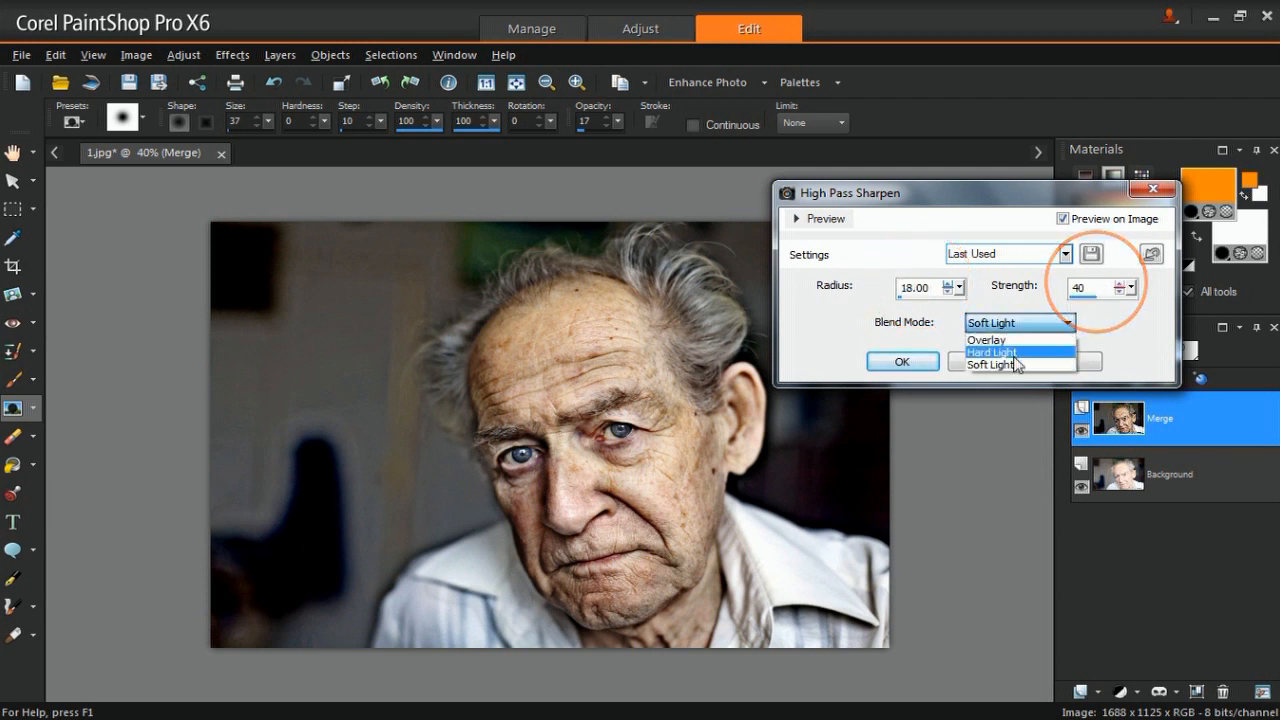
click(1010, 365)
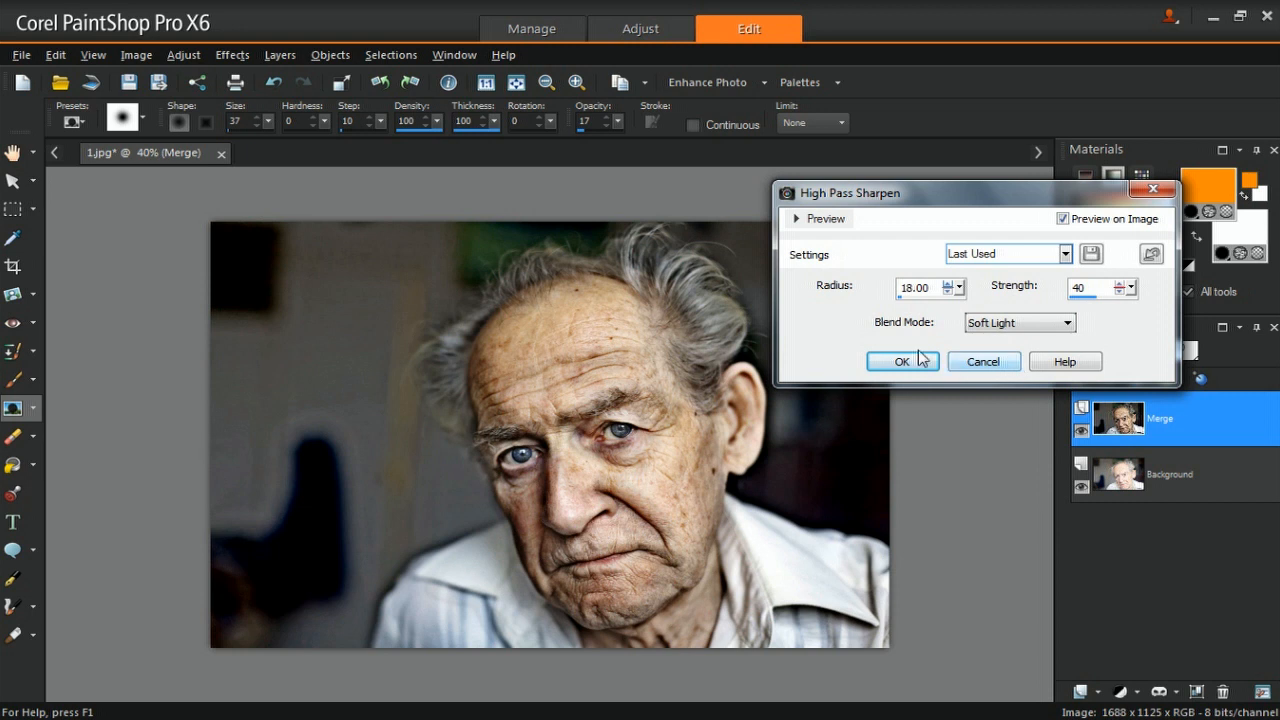
click(902, 361)
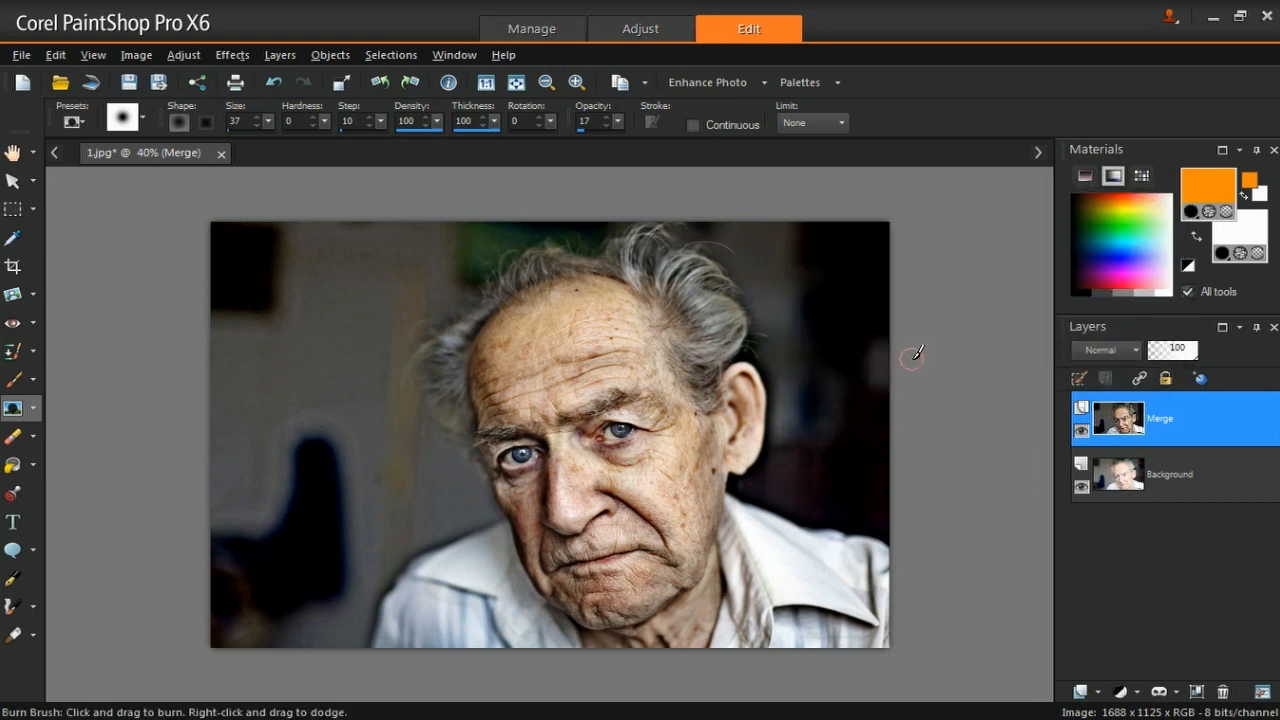
mouse_move(617, 173)
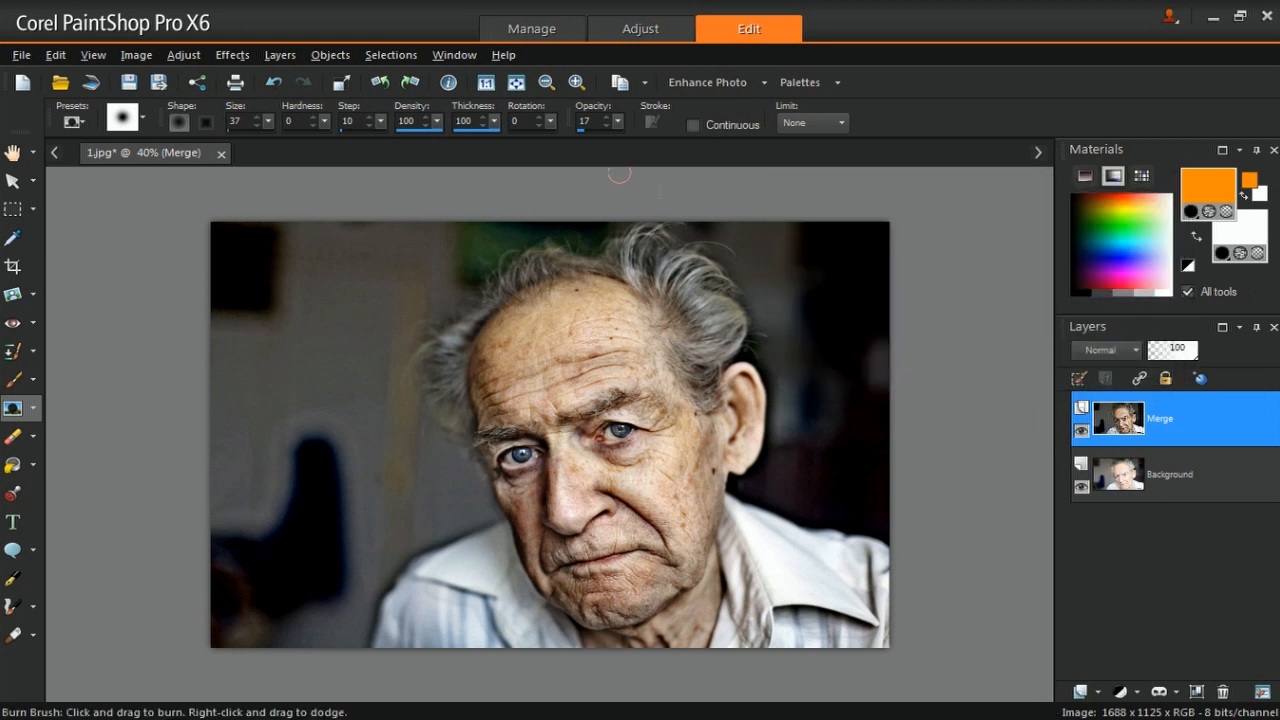
Step: Open the Photo Effects Vignette dialog (Dark/Light -60, Blur 10) and move it off the photo
click(233, 55)
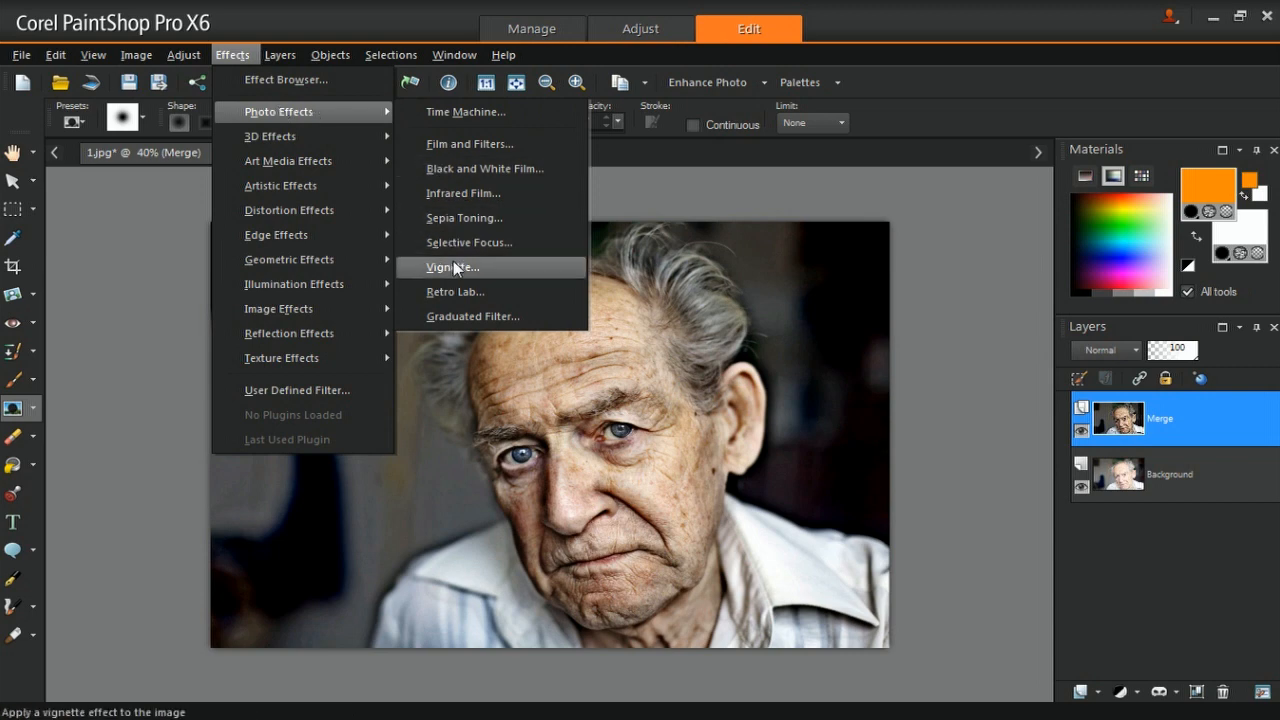
click(450, 267)
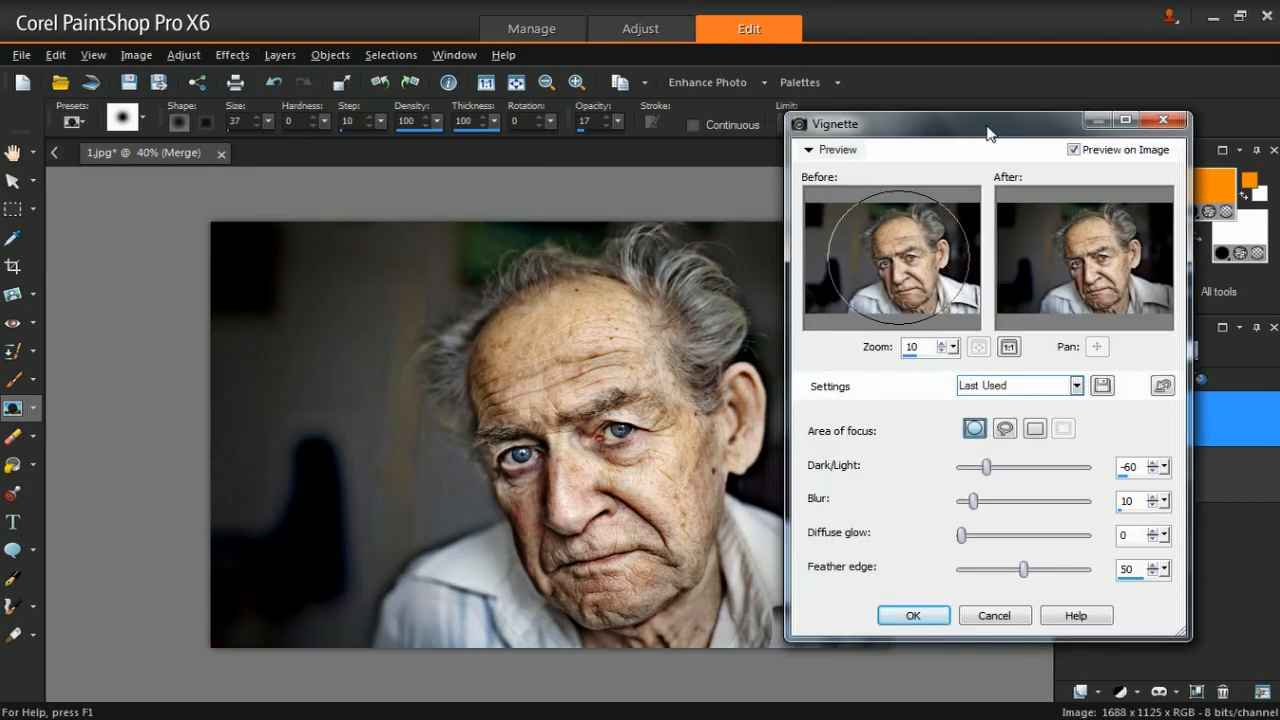
drag(990, 123, 980, 121)
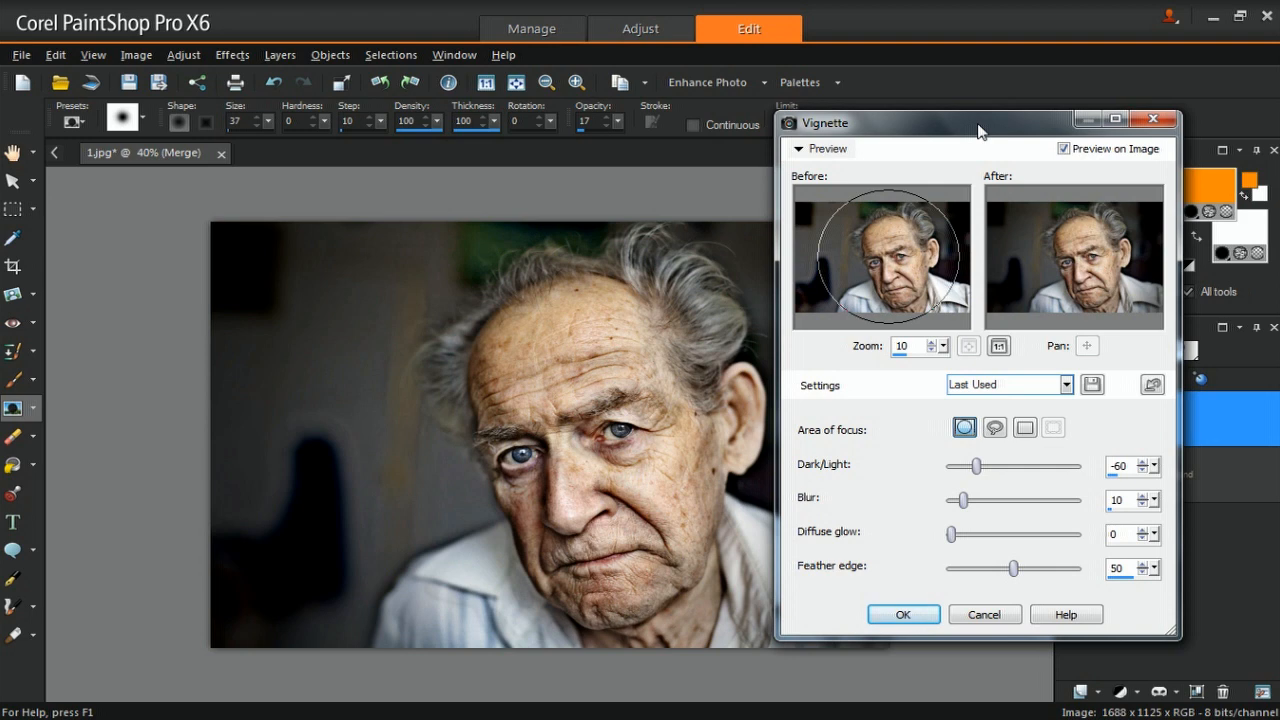
mouse_move(890, 275)
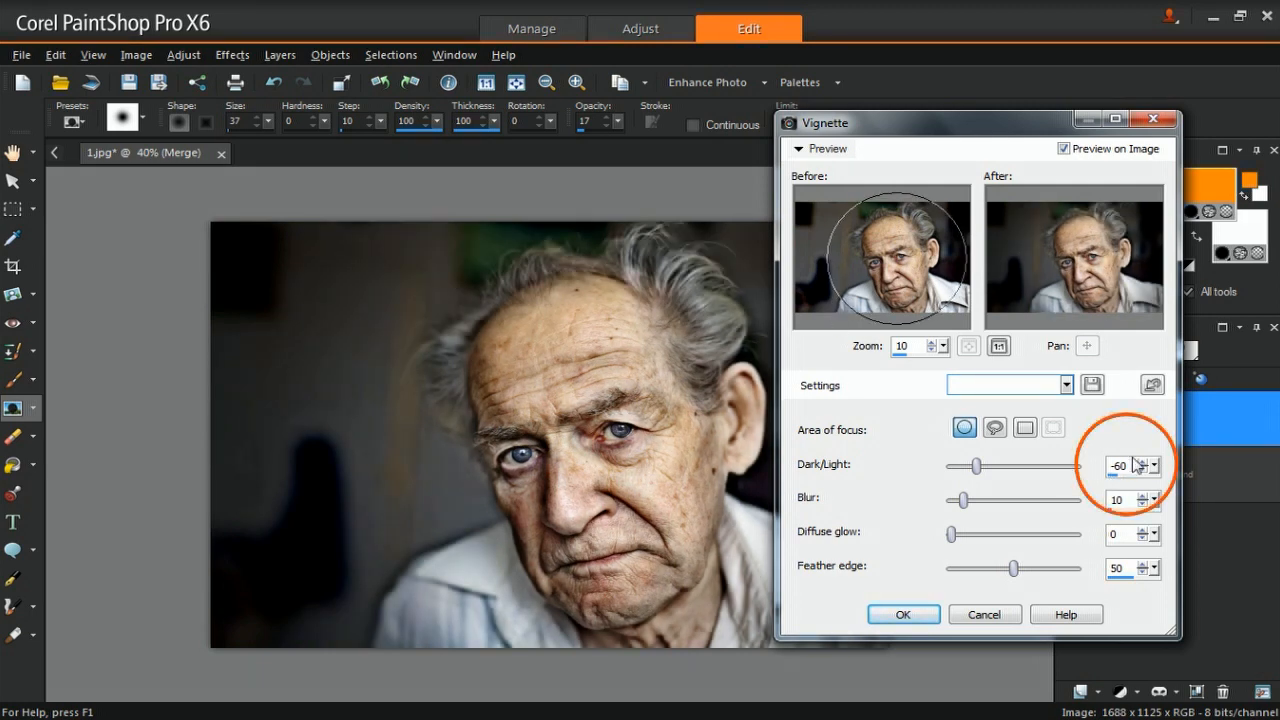
mouse_move(1132, 499)
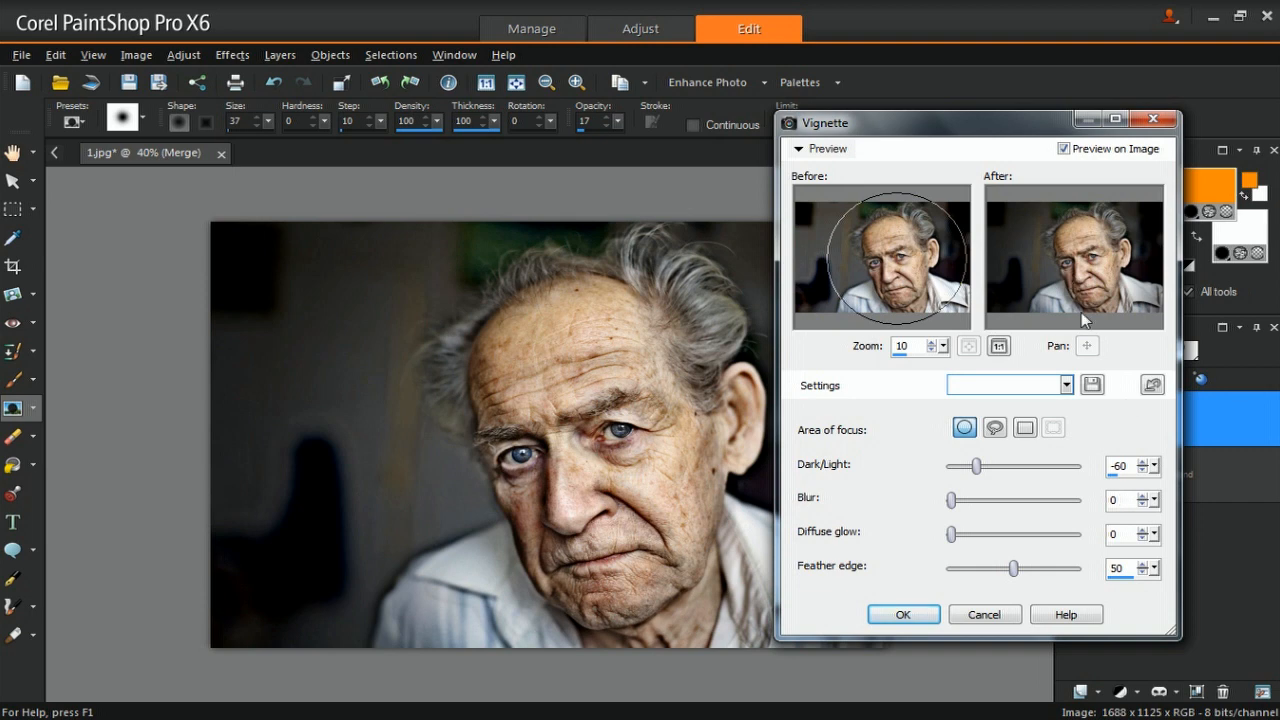
mouse_move(1065, 575)
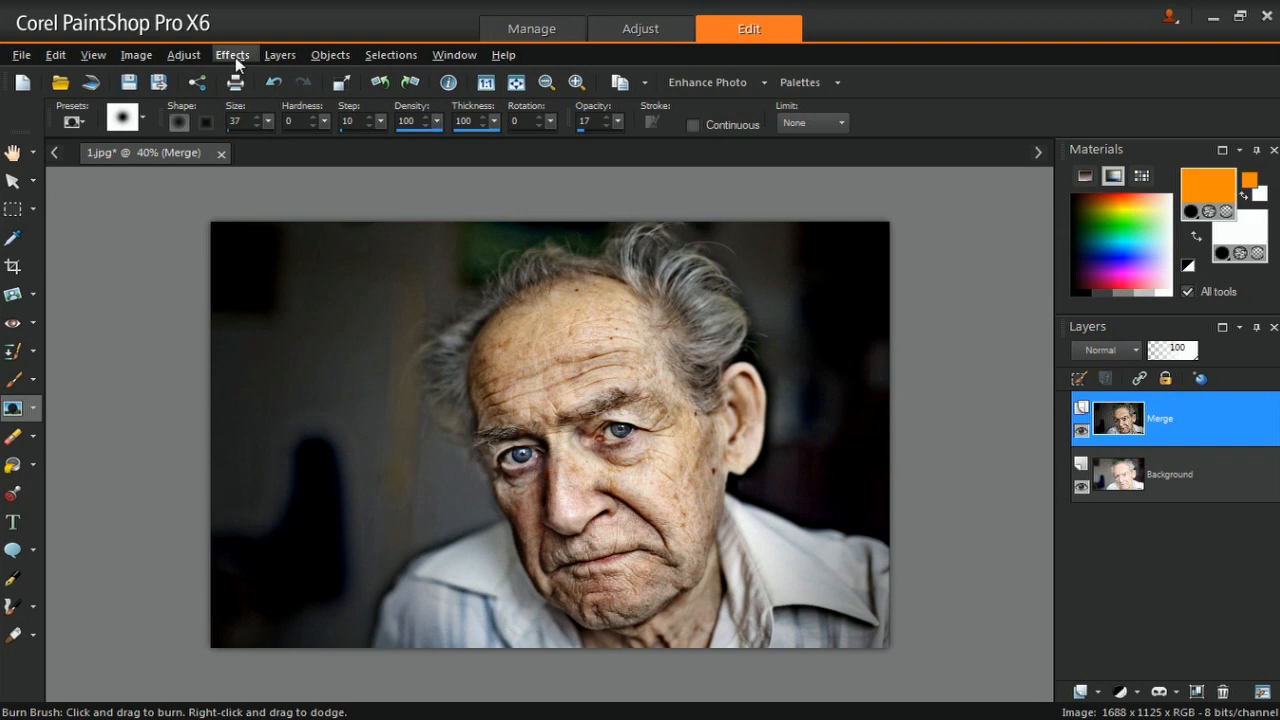
Step: Apply the Black and White Film photo effect with its default settings
click(232, 54)
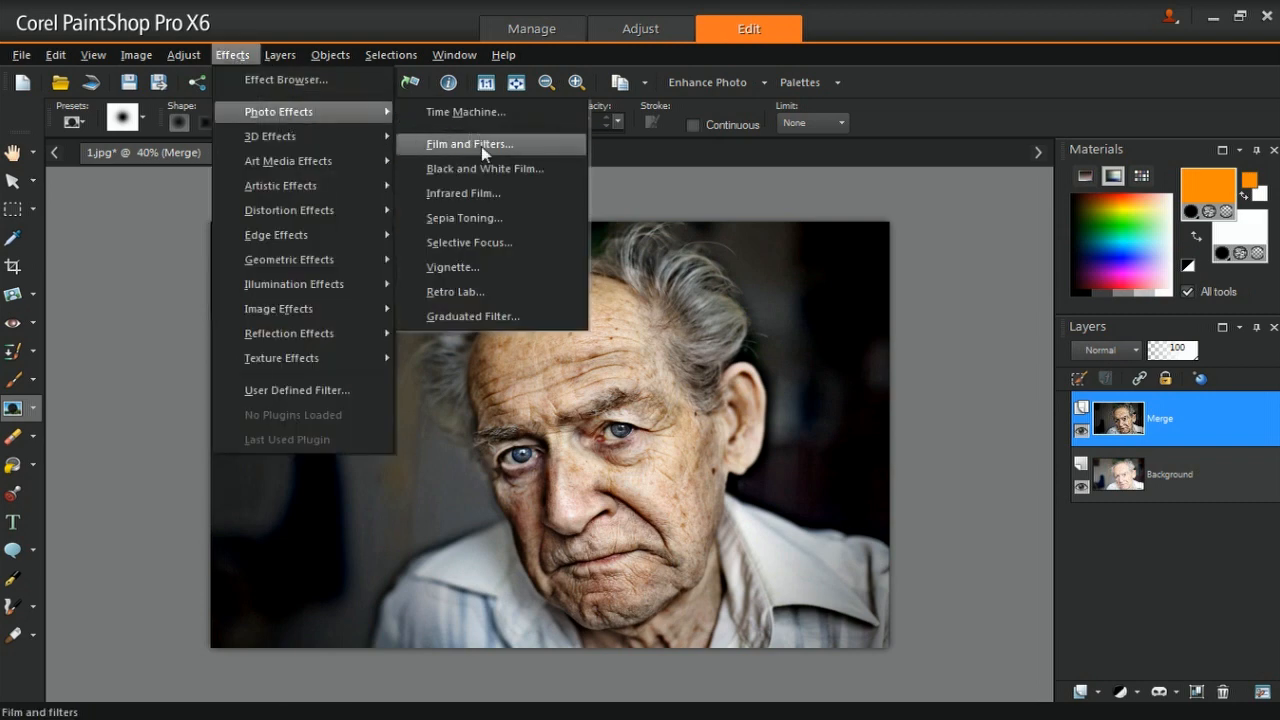
click(483, 168)
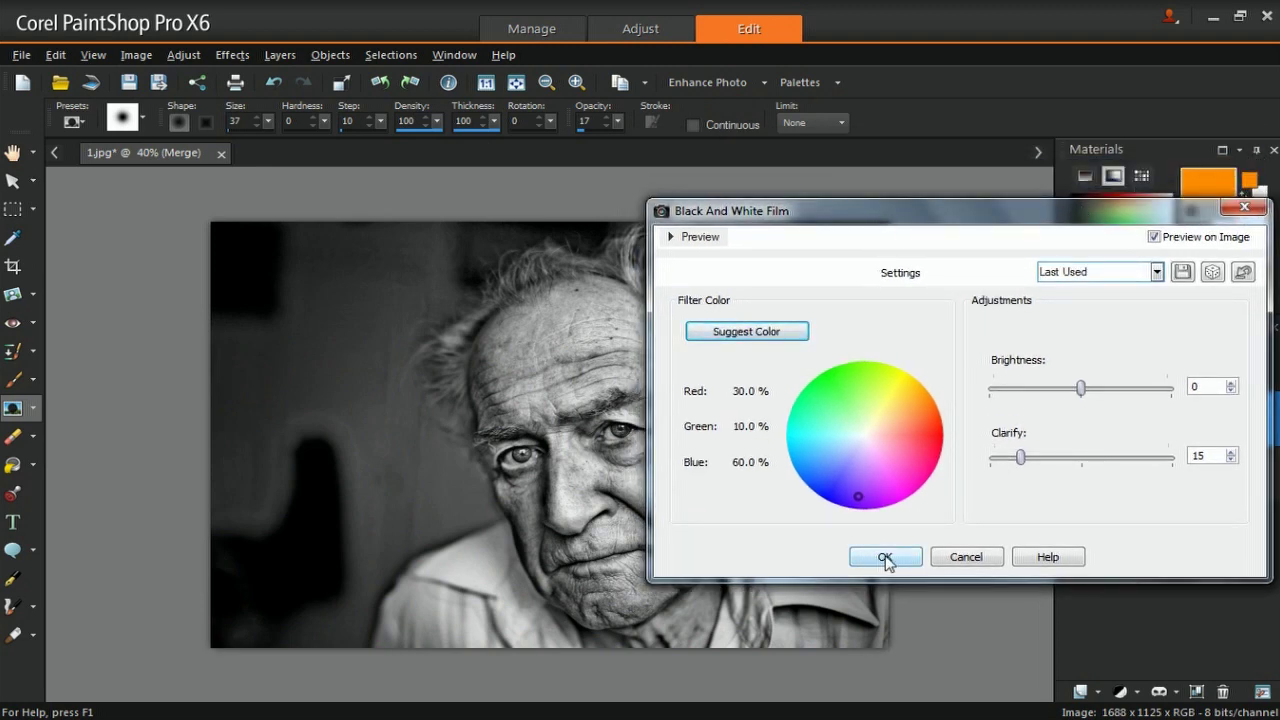
click(885, 556)
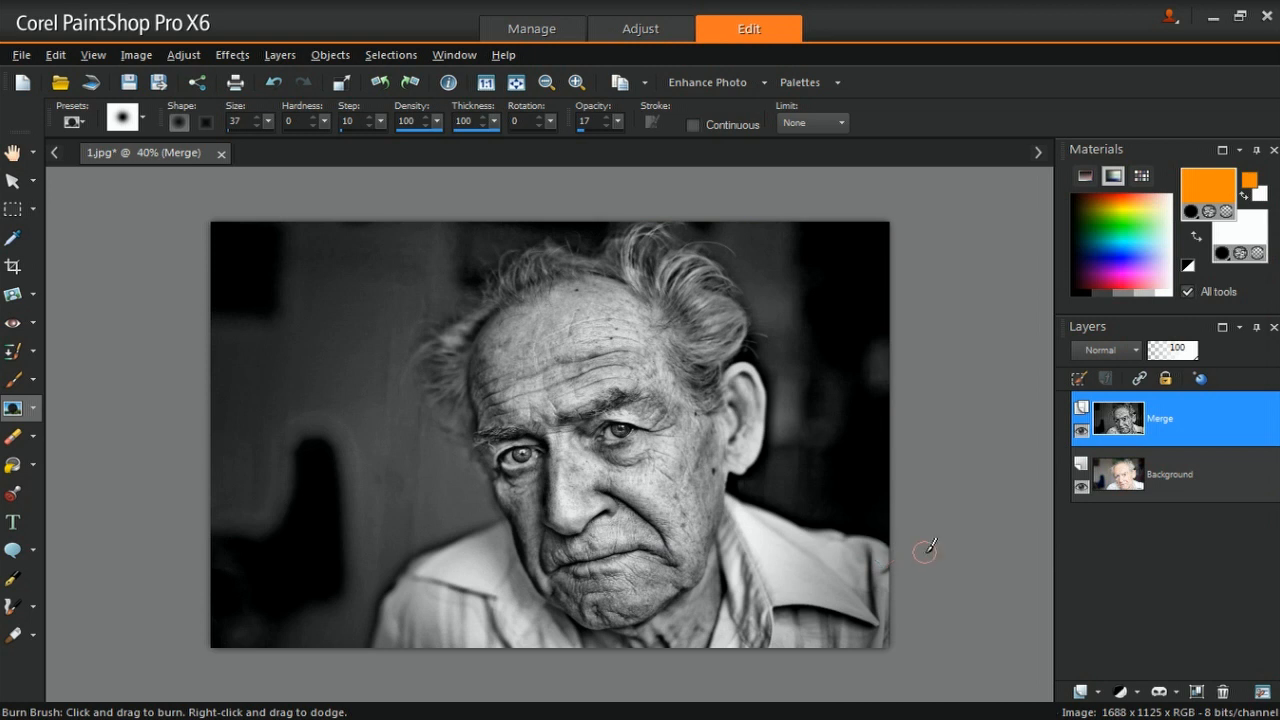
mouse_move(927, 423)
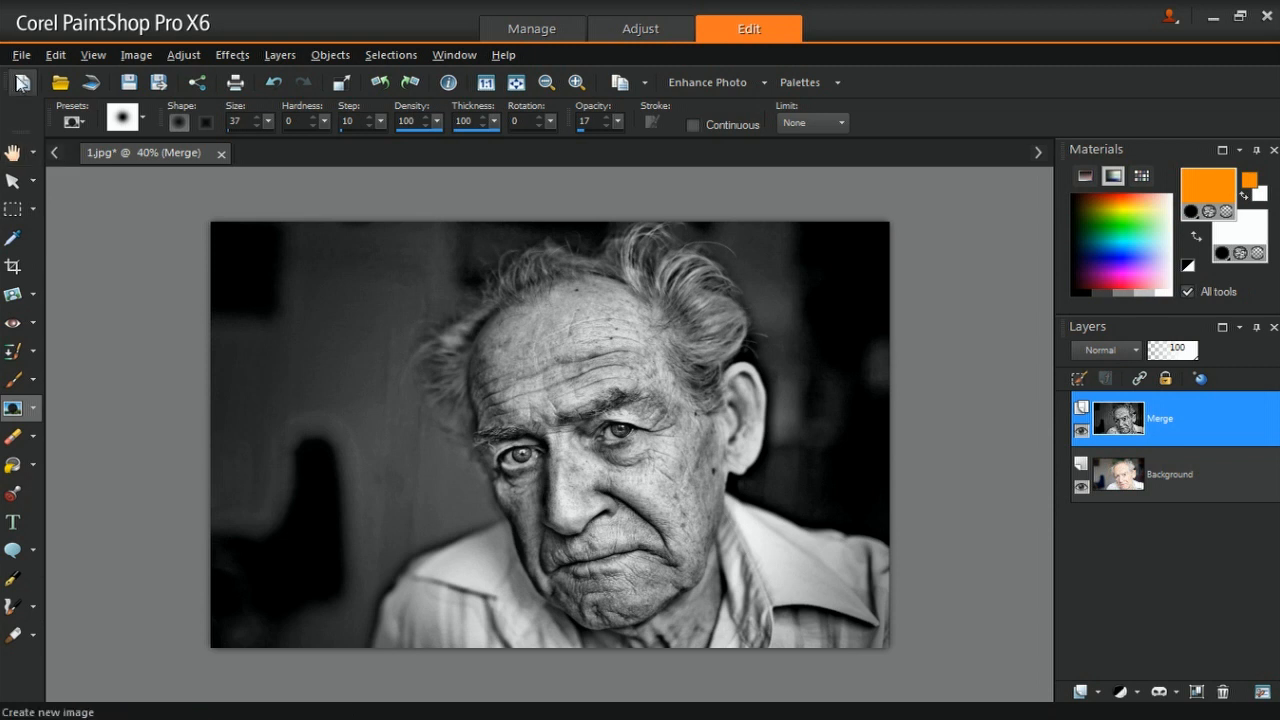
click(39, 55)
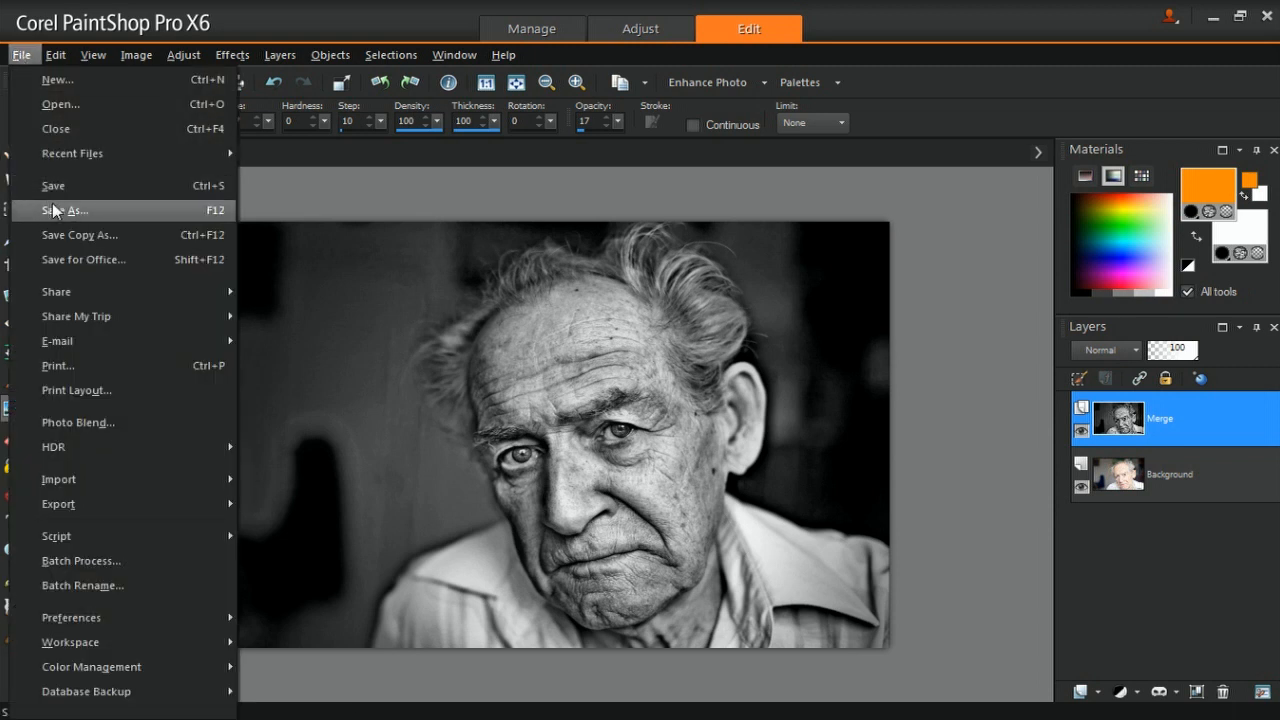
mouse_move(62, 216)
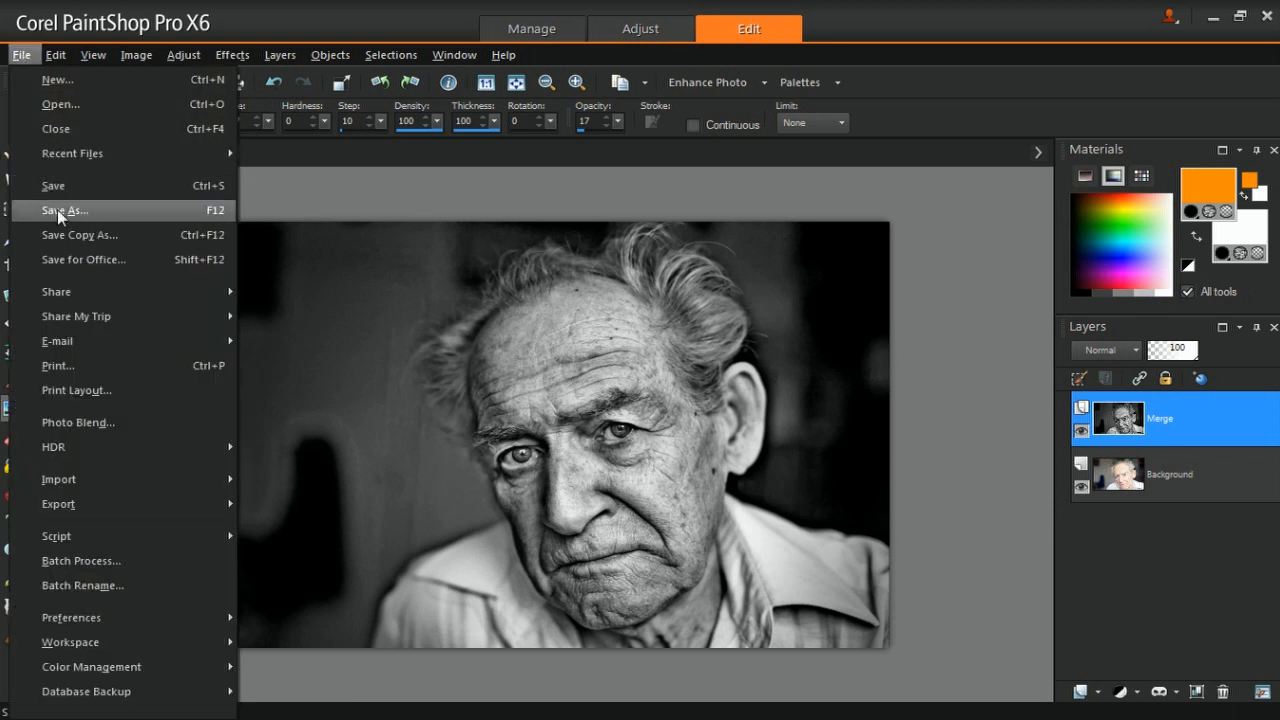